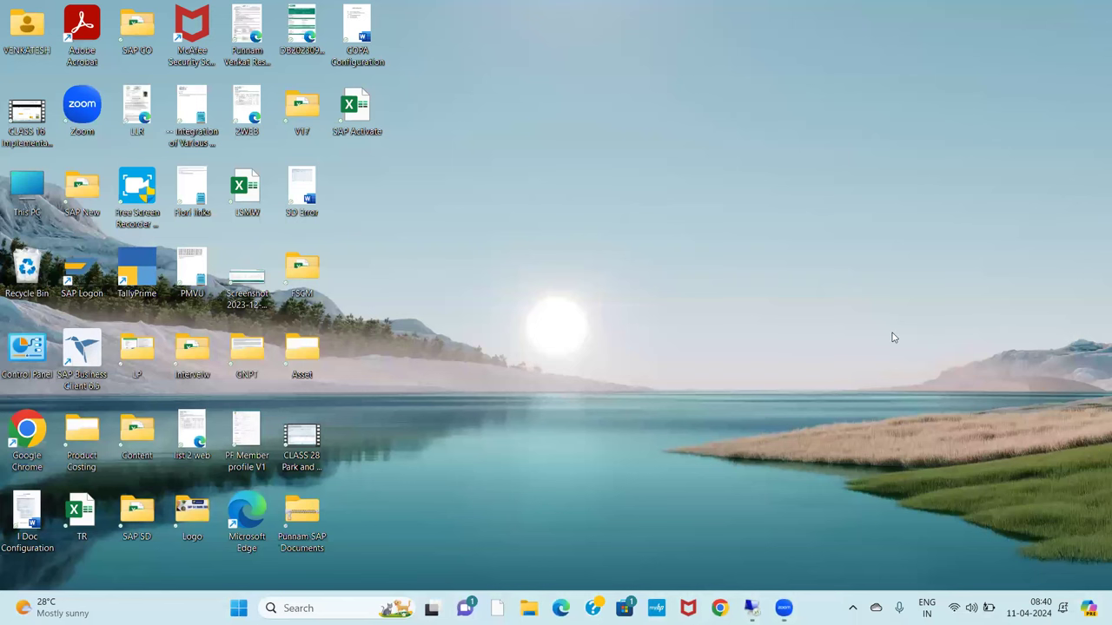
- Launch Remote Desktop Connection via Run (mstsc), cancel the credential prompt and show previously used addresses
key("Win+r")
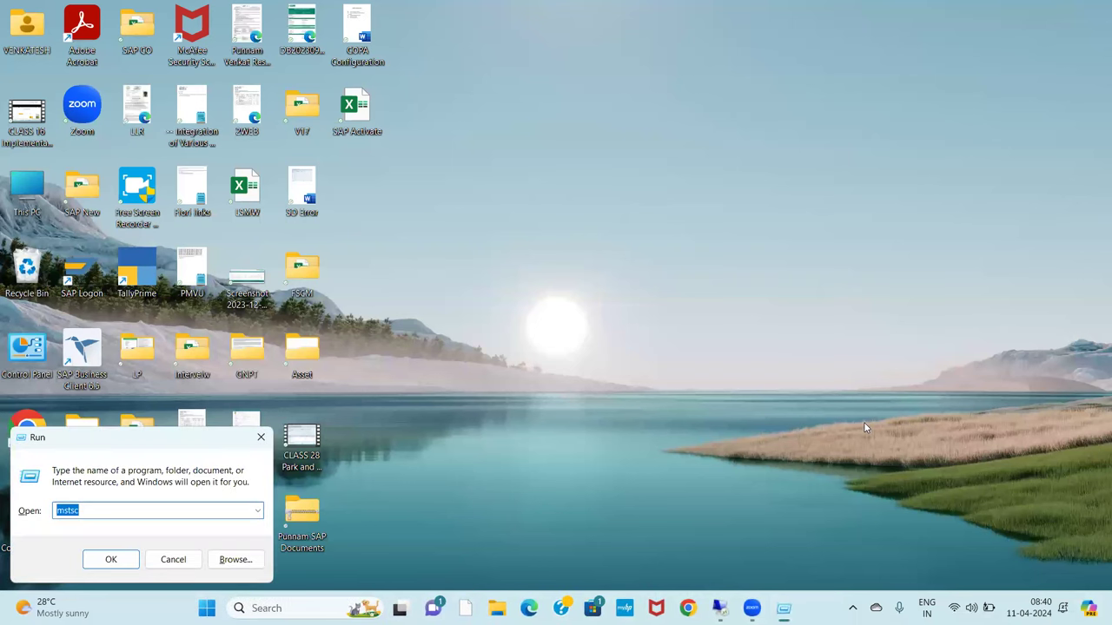
left_click(111, 560)
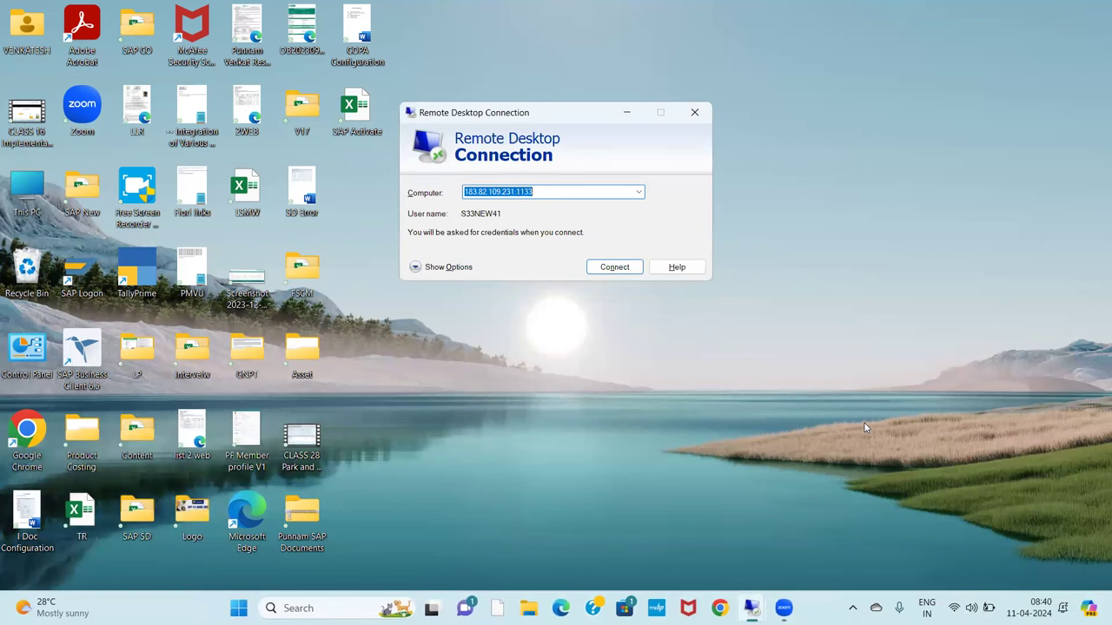
left_click(615, 267)
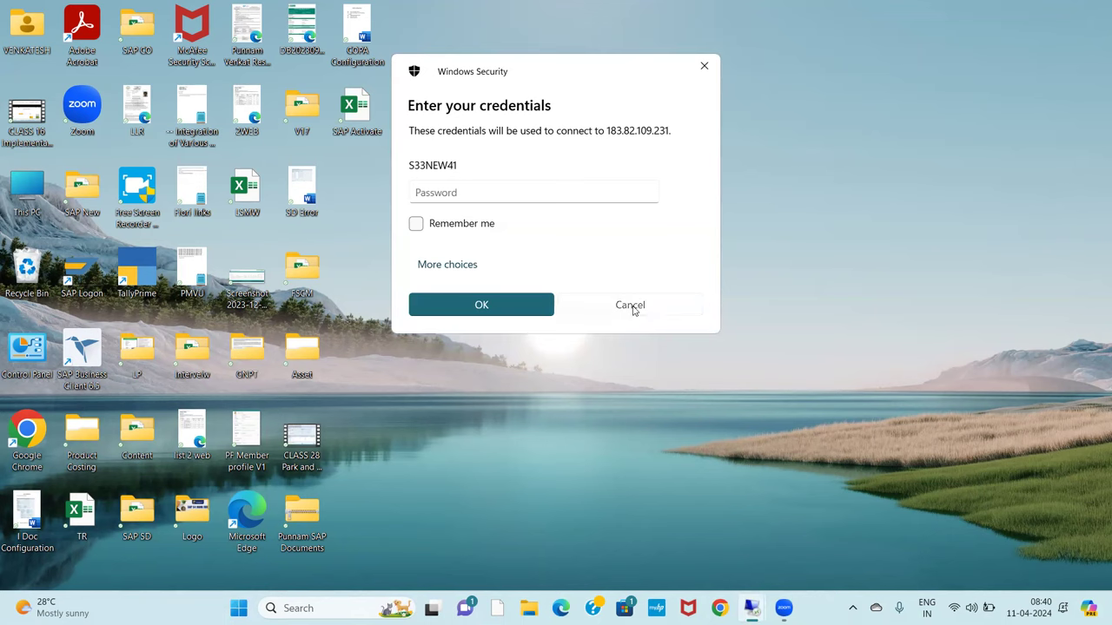
left_click(629, 306)
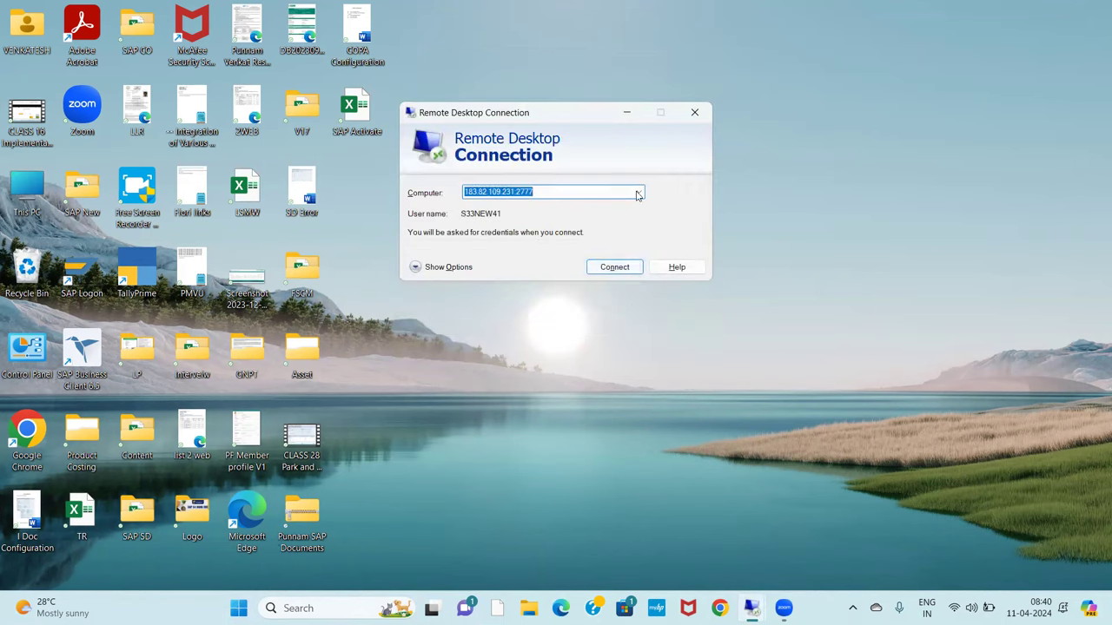
left_click(639, 191)
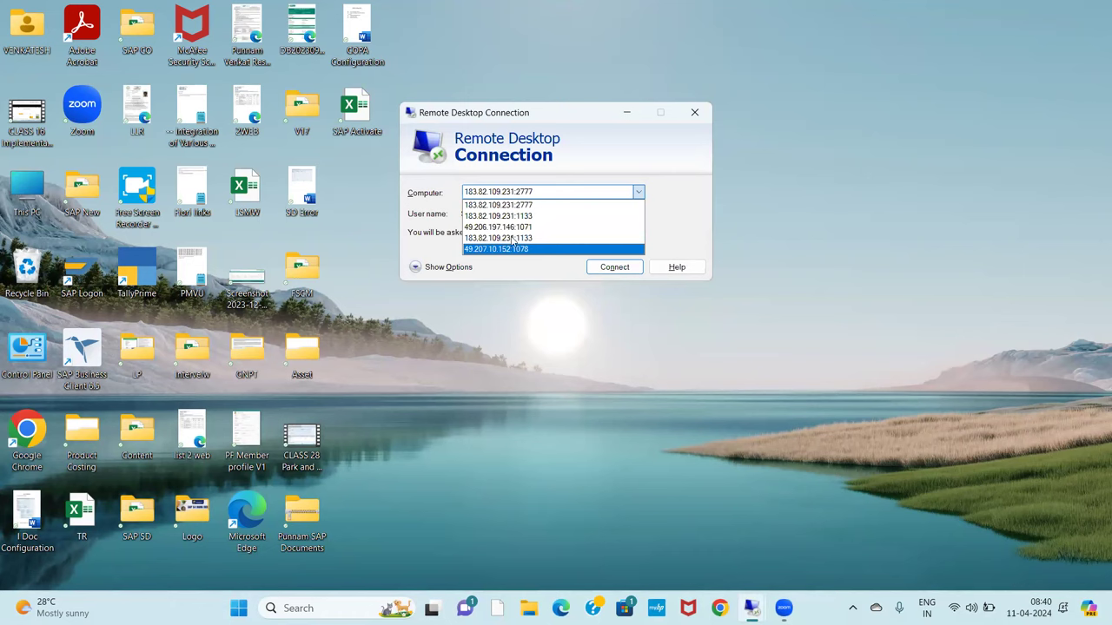
mouse_move(535, 287)
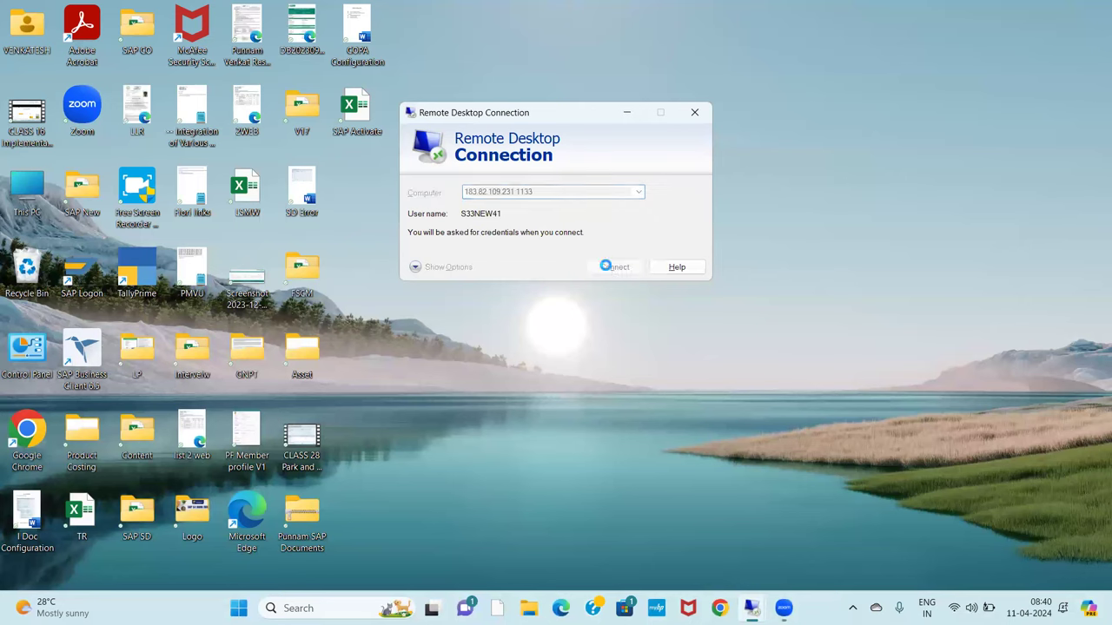
- Connect to the chosen remote computer and switch the Windows Security prompt to a different account
left_click(615, 267)
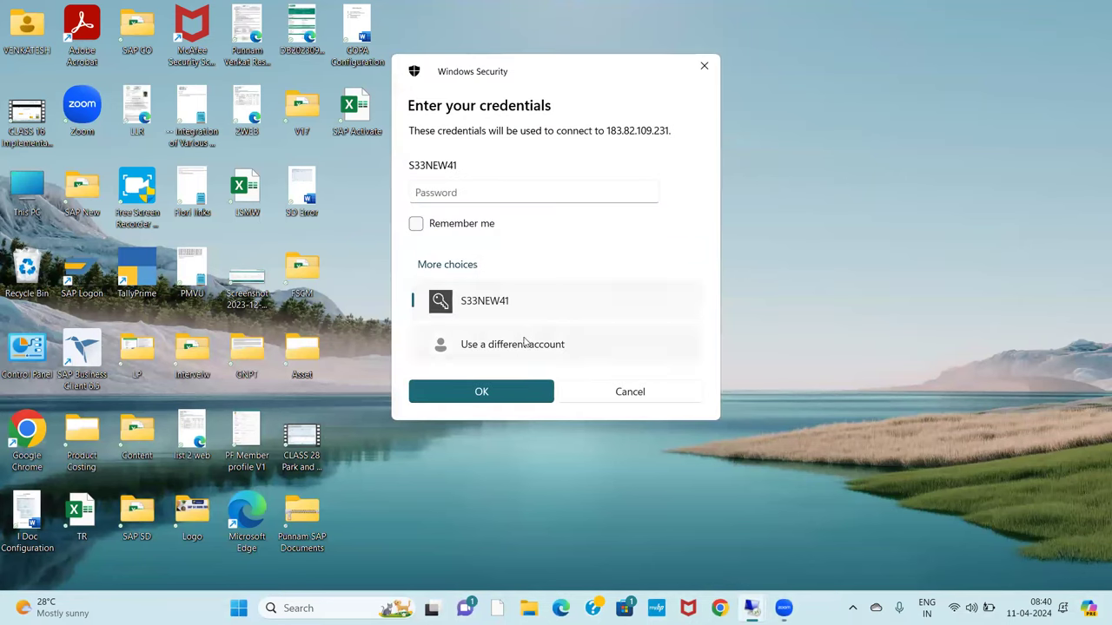
left_click(513, 344)
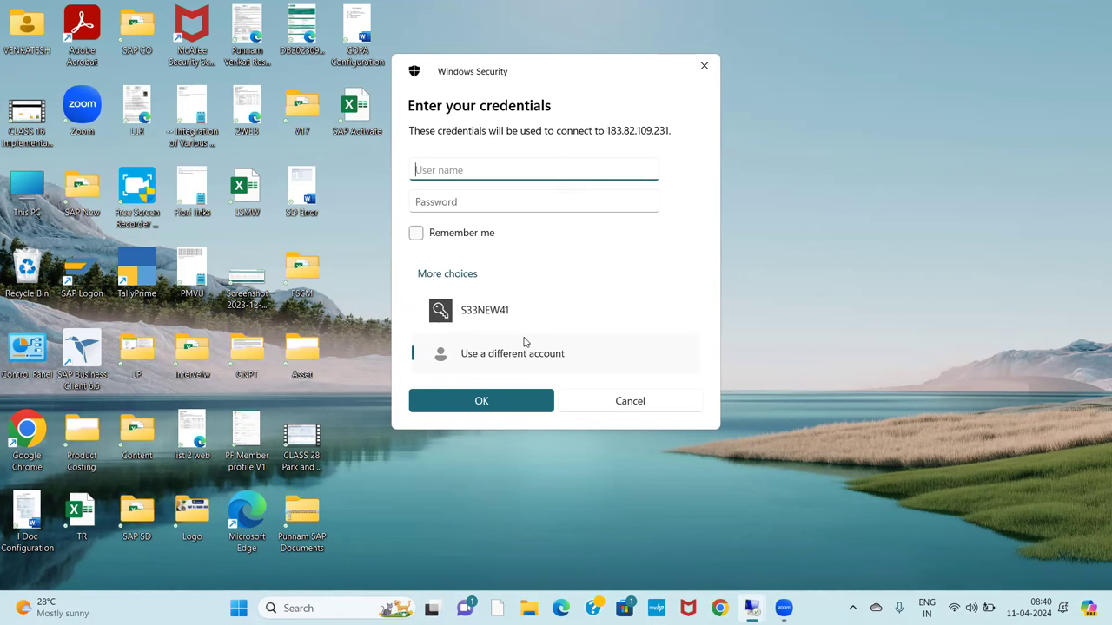
mouse_move(566, 569)
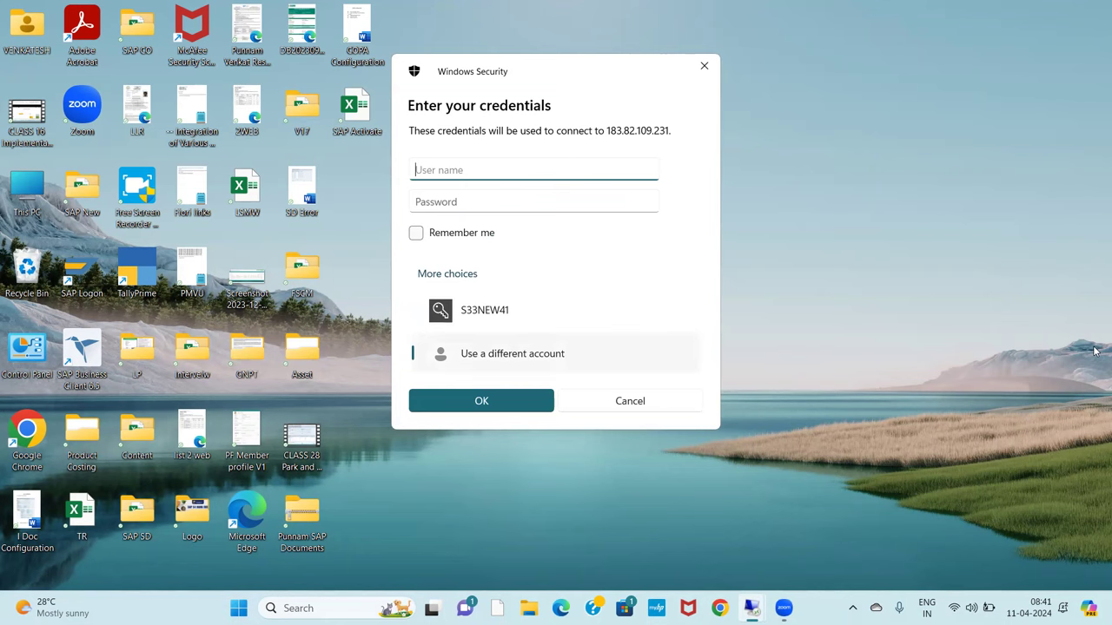
mouse_move(554, 571)
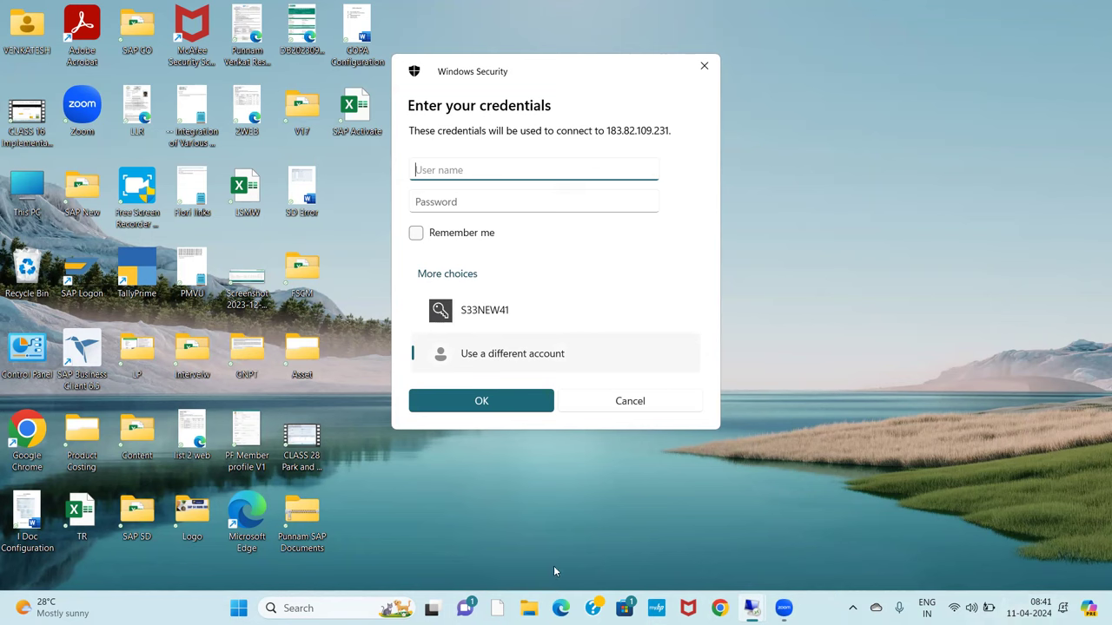
mouse_move(1095, 236)
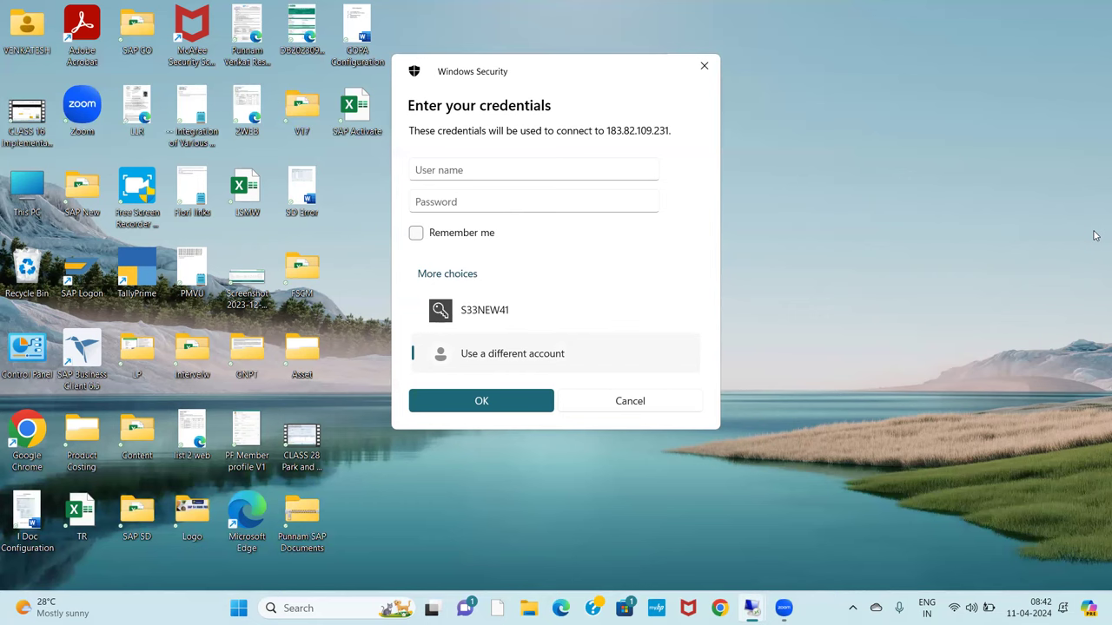
mouse_move(674, 166)
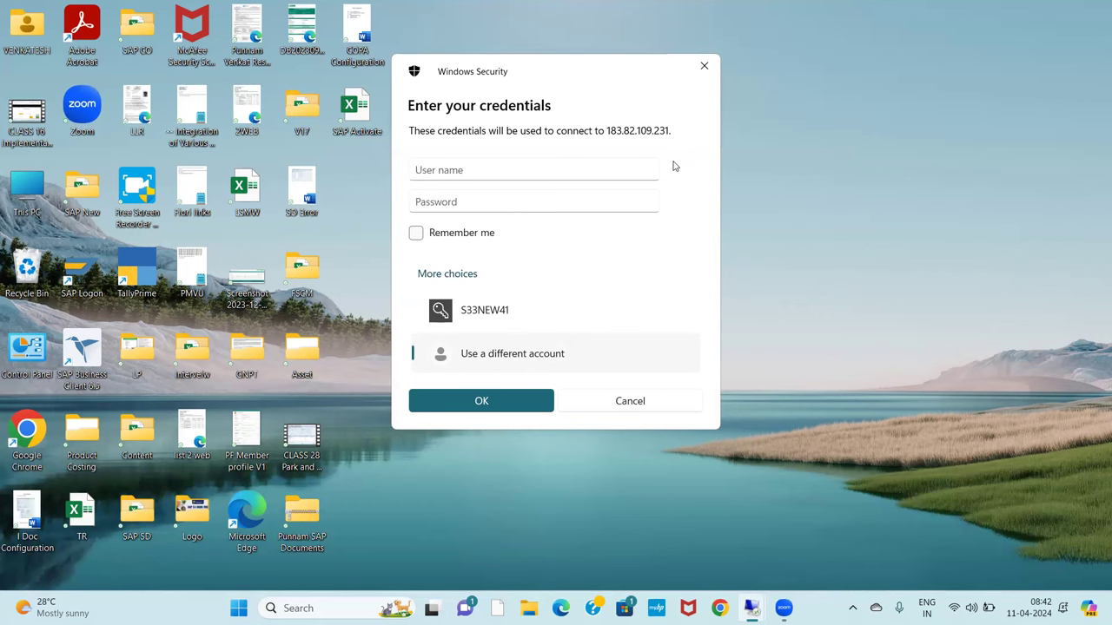
left_click(533, 170)
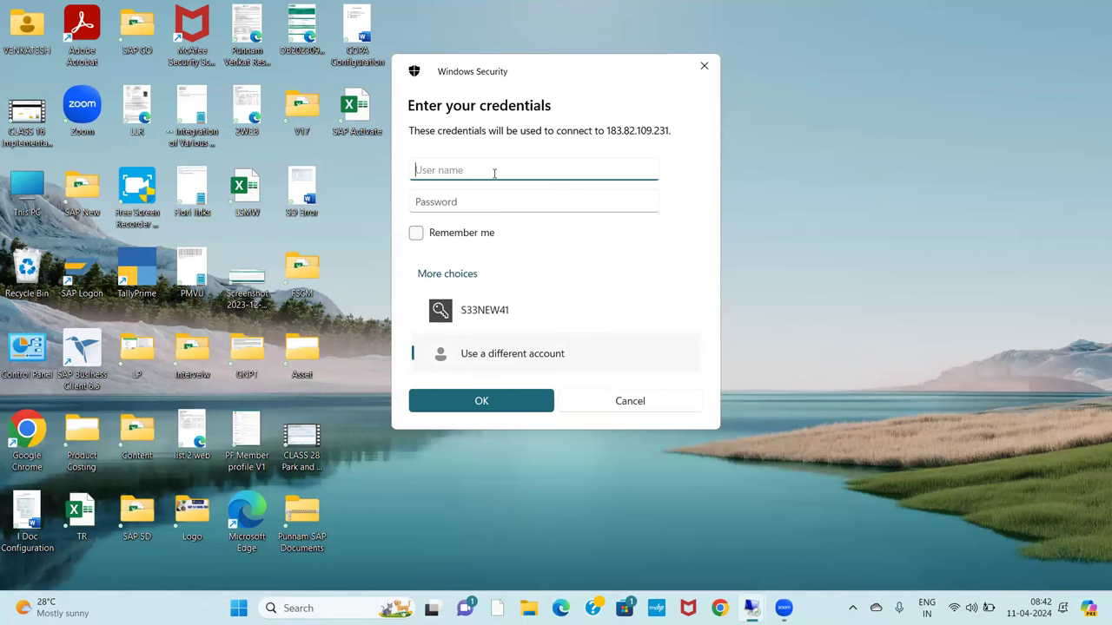
mouse_move(636, 375)
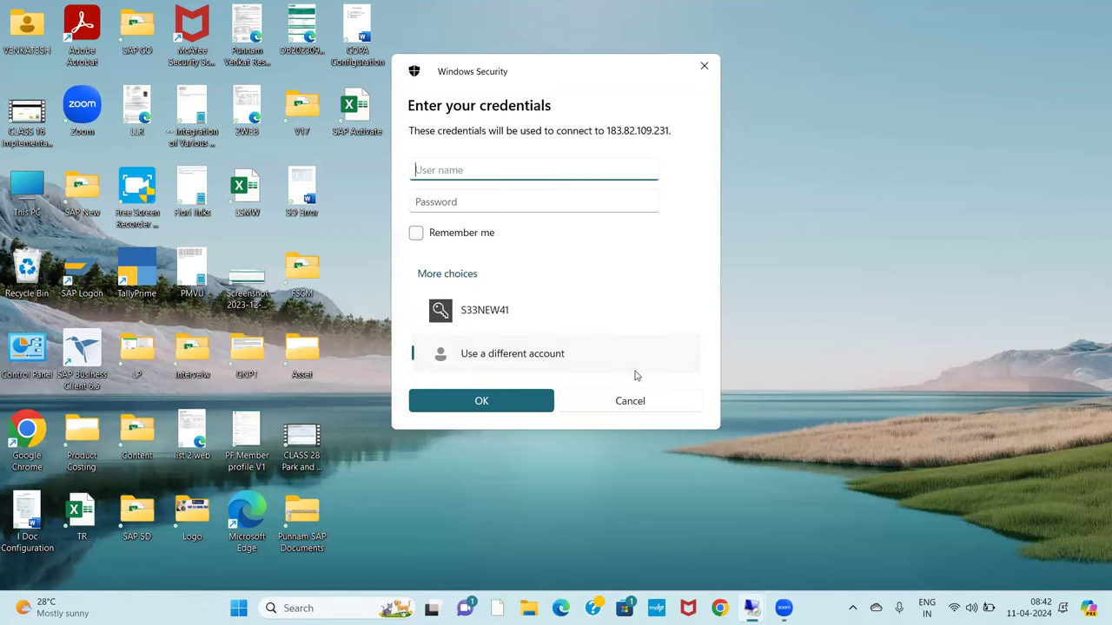
mouse_move(1094, 7)
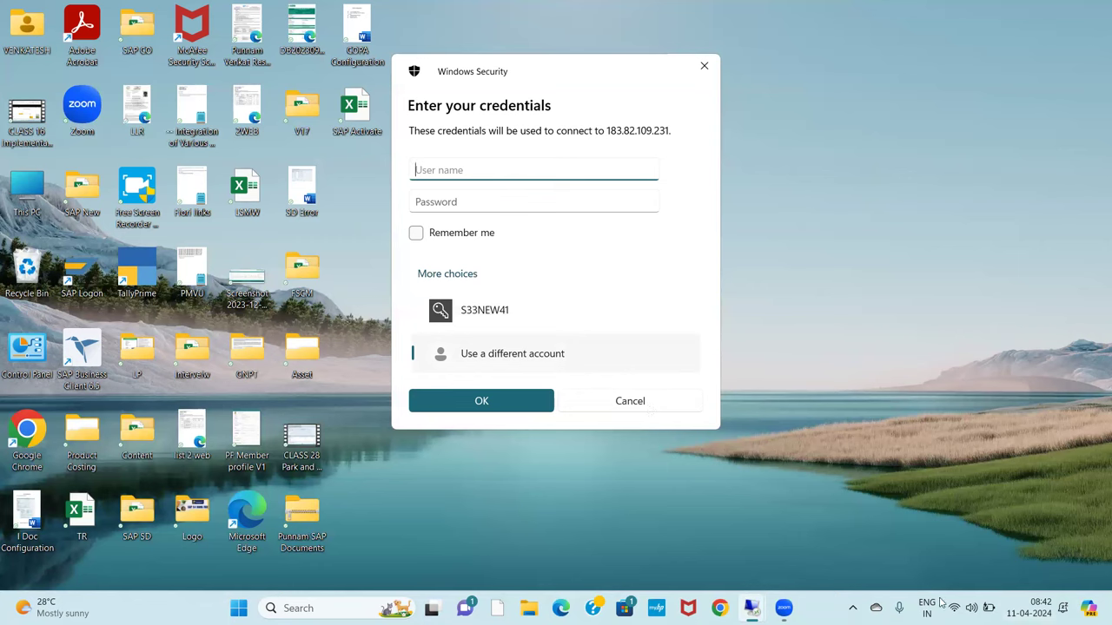
mouse_move(872, 415)
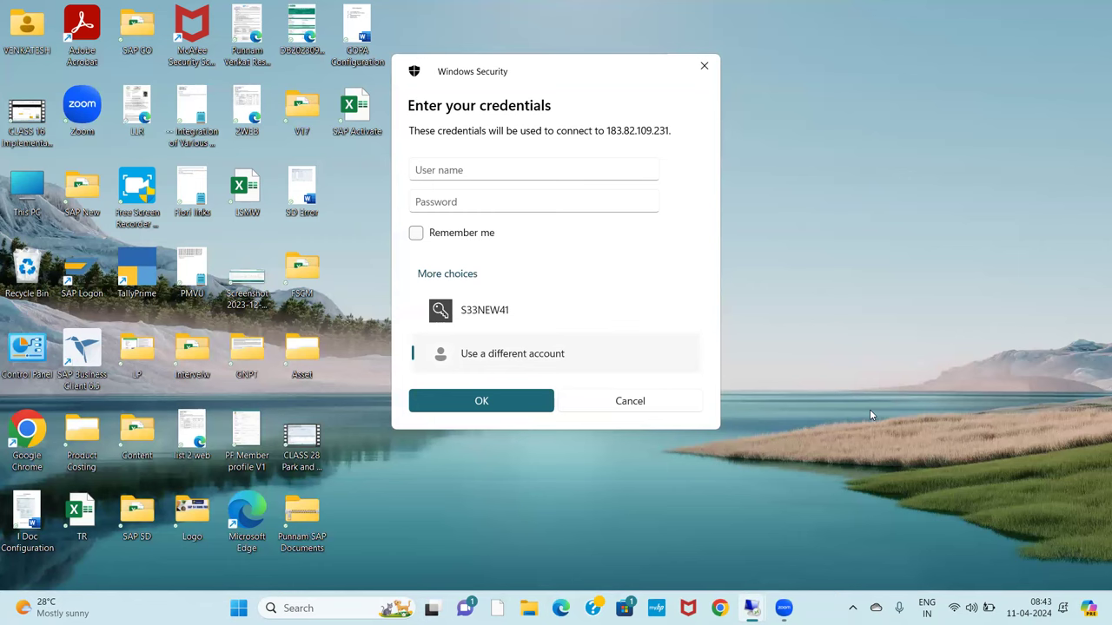
mouse_move(813, 552)
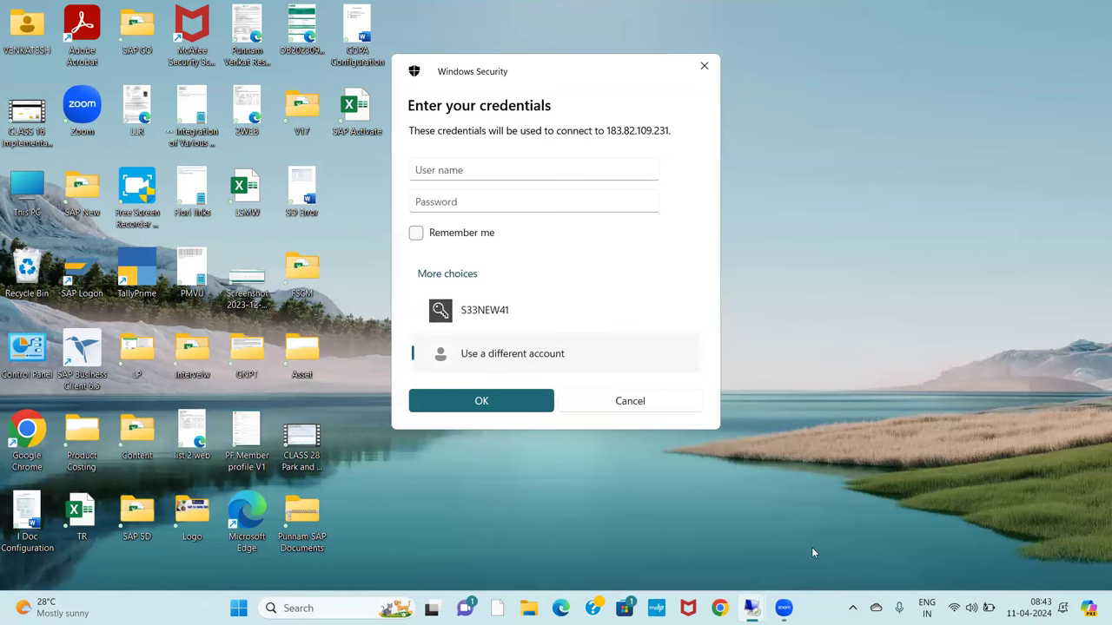
mouse_move(1095, 7)
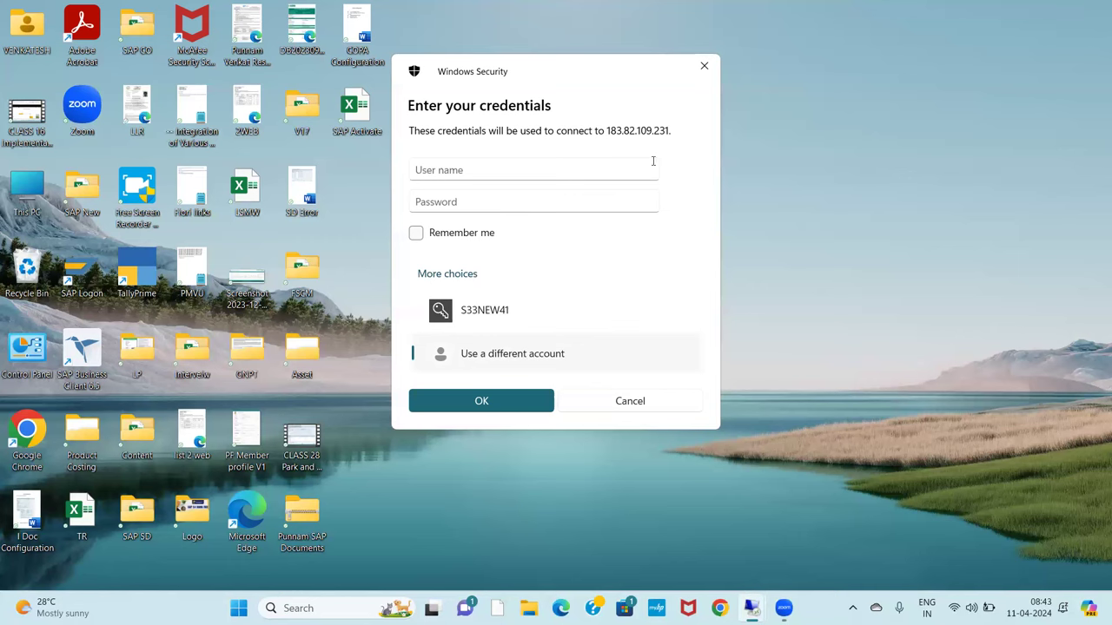
mouse_move(671, 173)
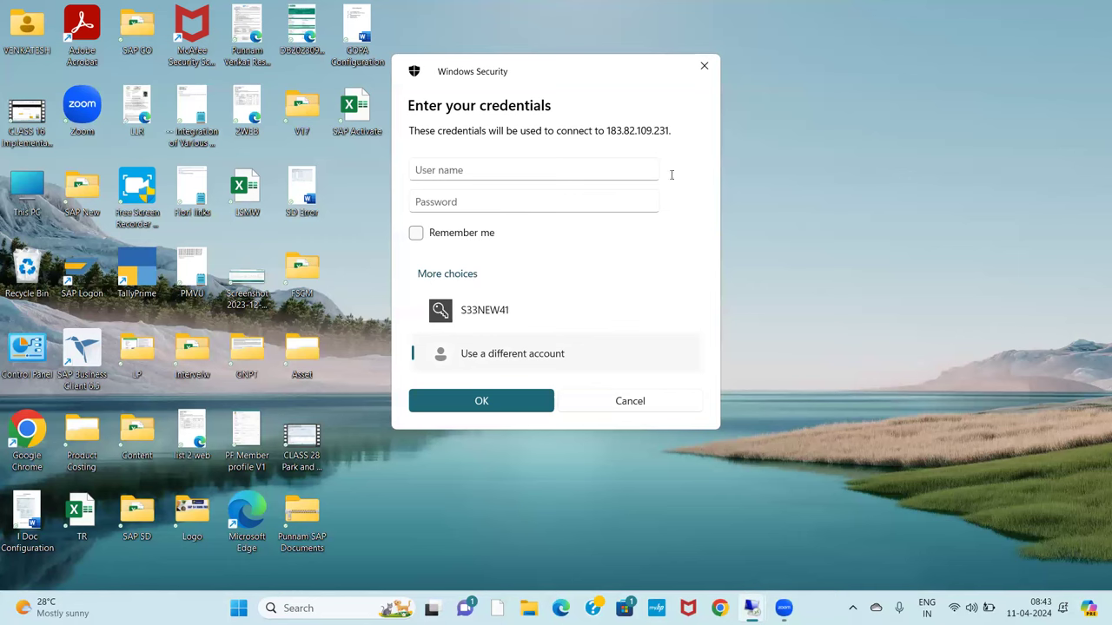
mouse_move(705, 66)
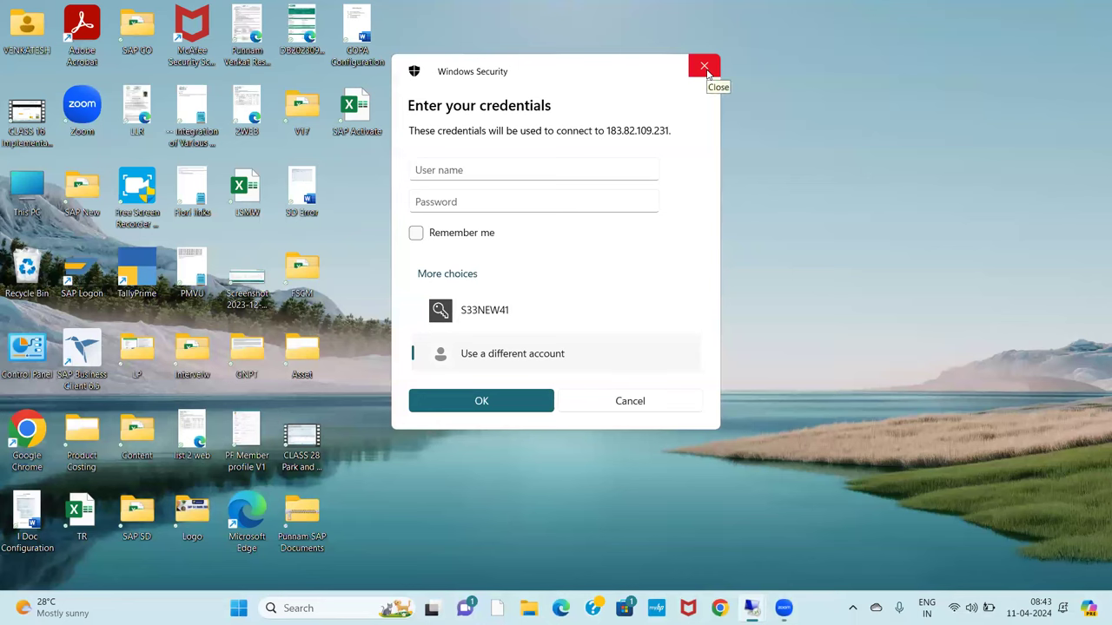
mouse_move(703, 66)
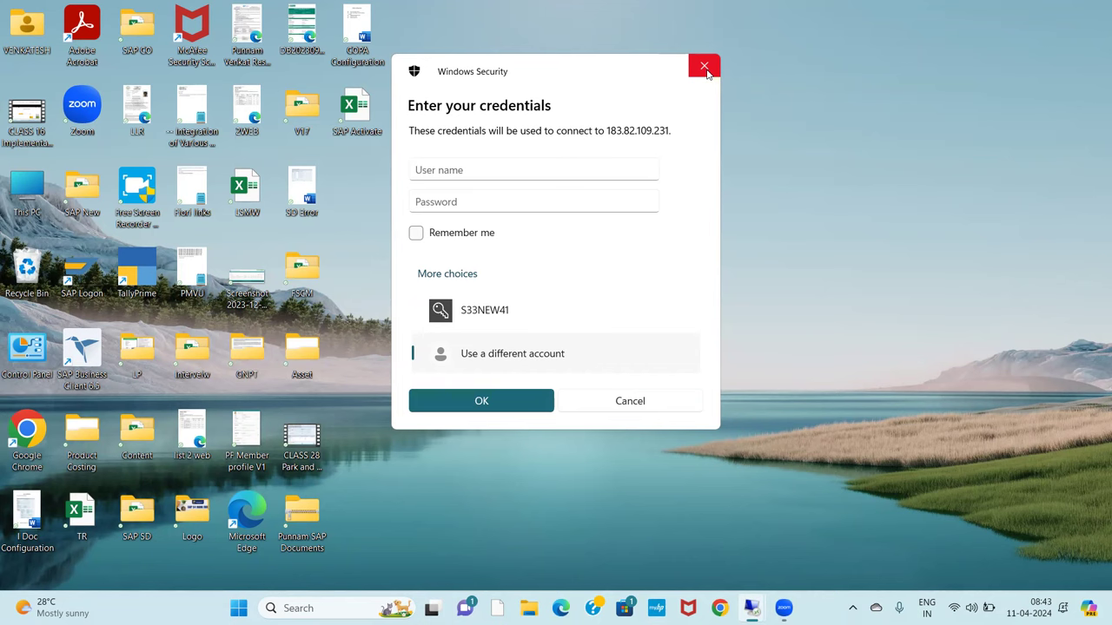
- Close the Windows Security prompt and the Remote Desktop Connection window without connecting
left_click(704, 66)
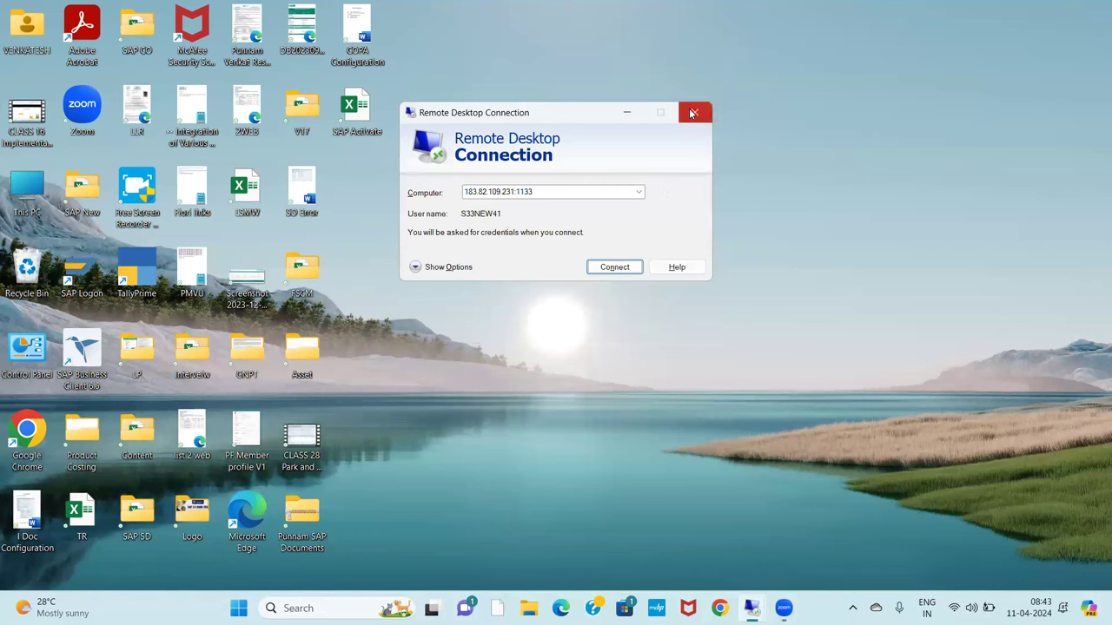
left_click(695, 111)
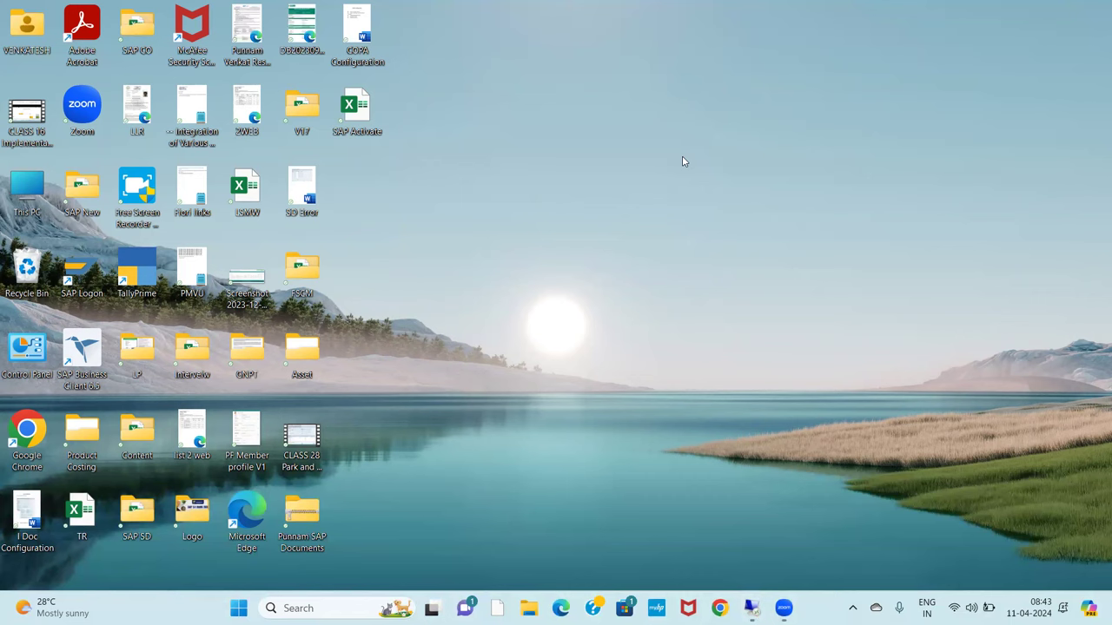
mouse_move(518, 309)
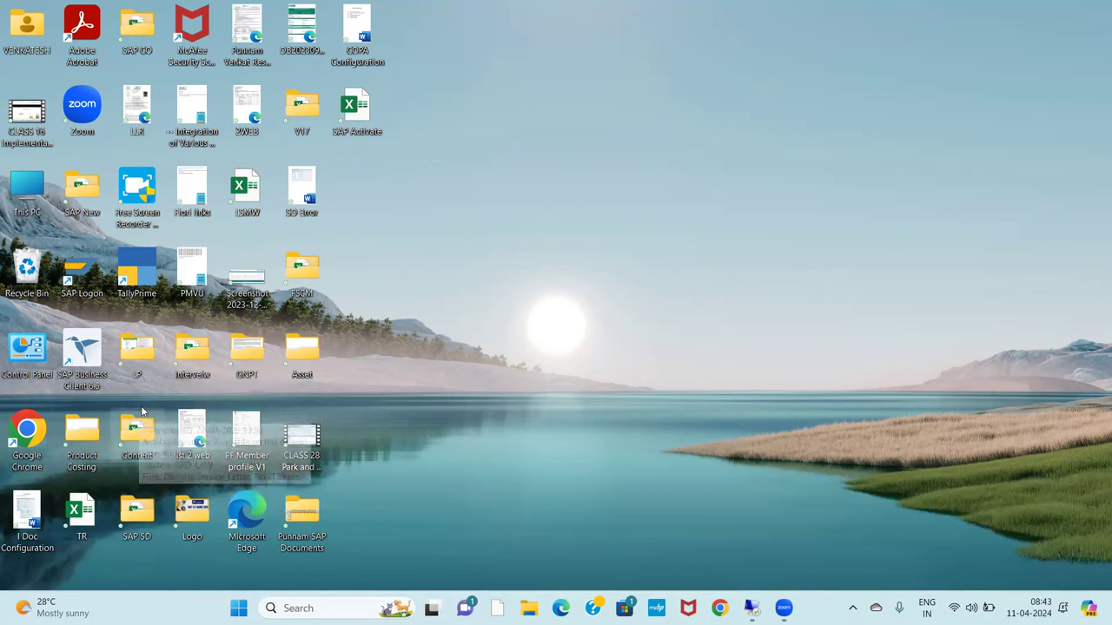
- Open the SAP New folder and launch the SAP FI_New workbook in Excel
left_click(528, 608)
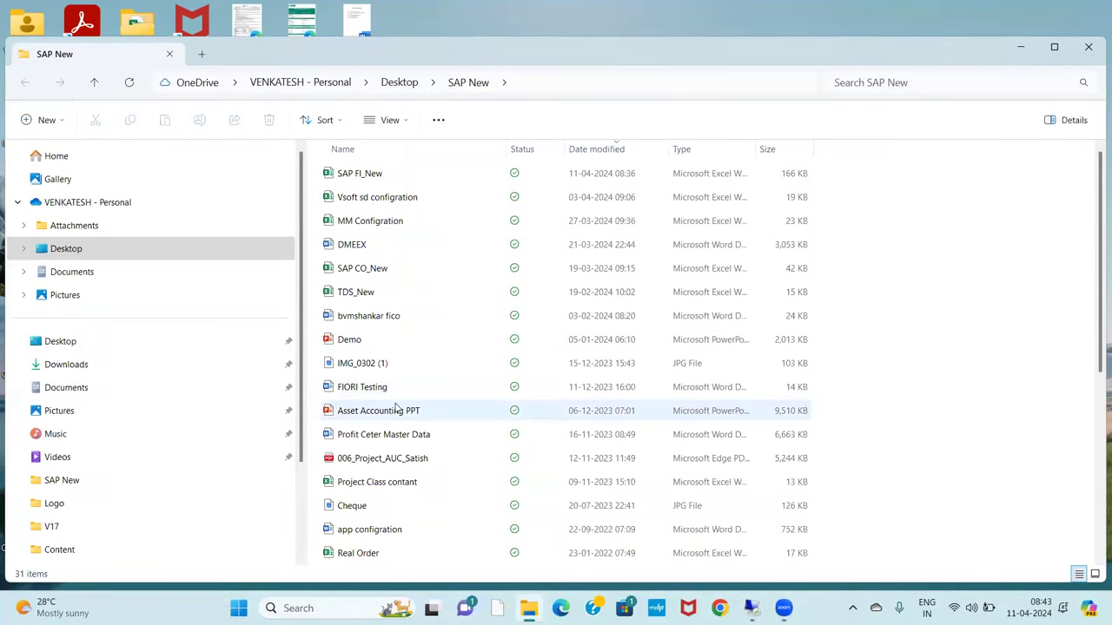
scroll("down", 3)
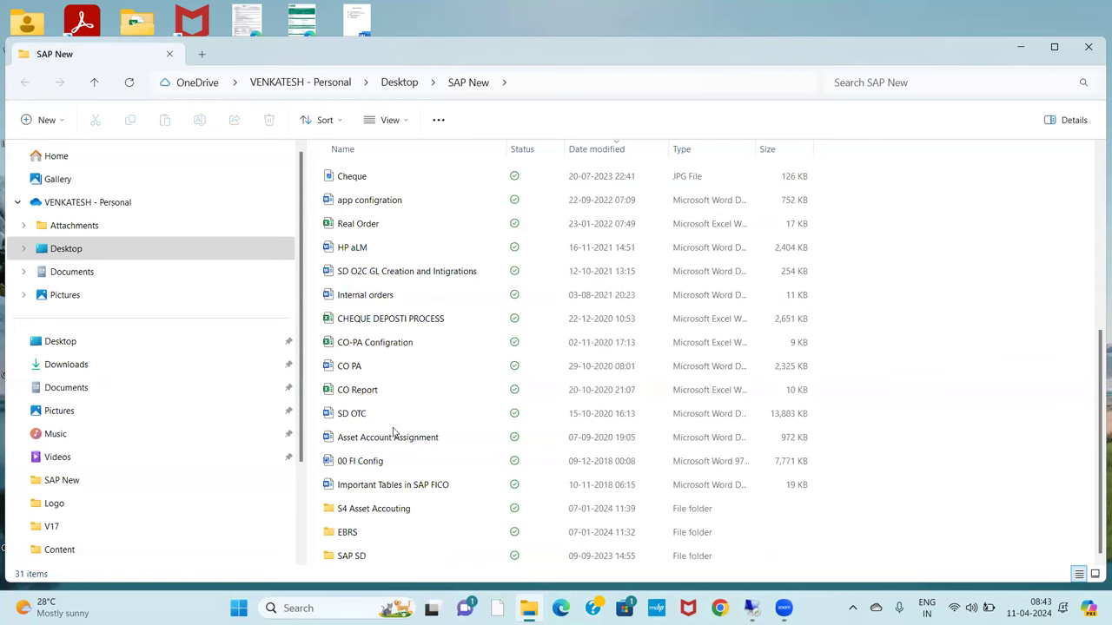
scroll("up", 3)
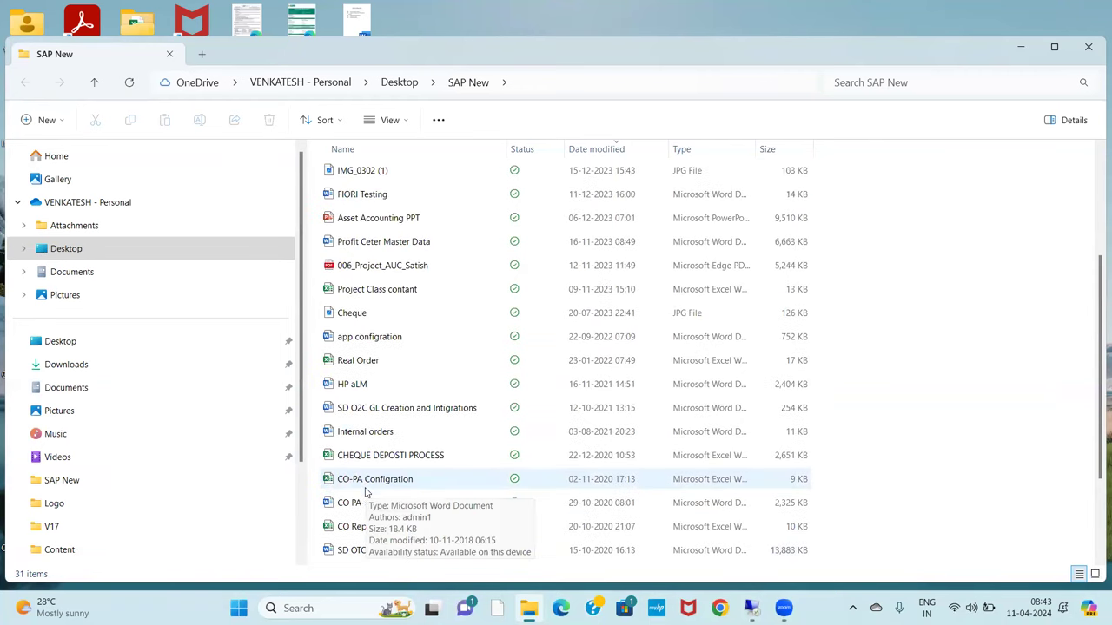
scroll("up", 3)
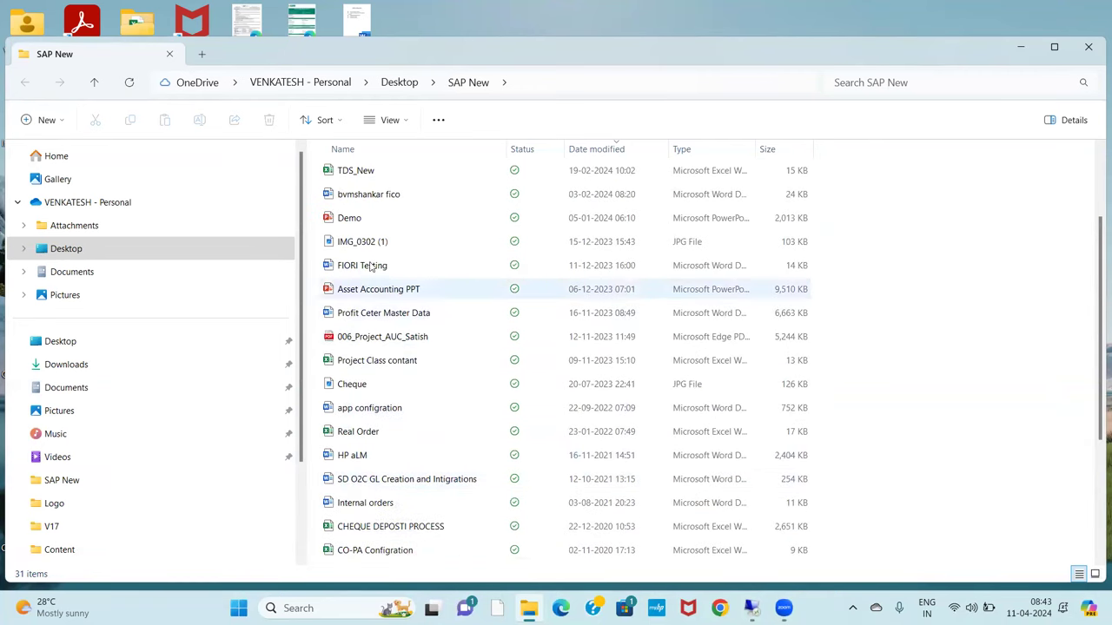
scroll("down", 3)
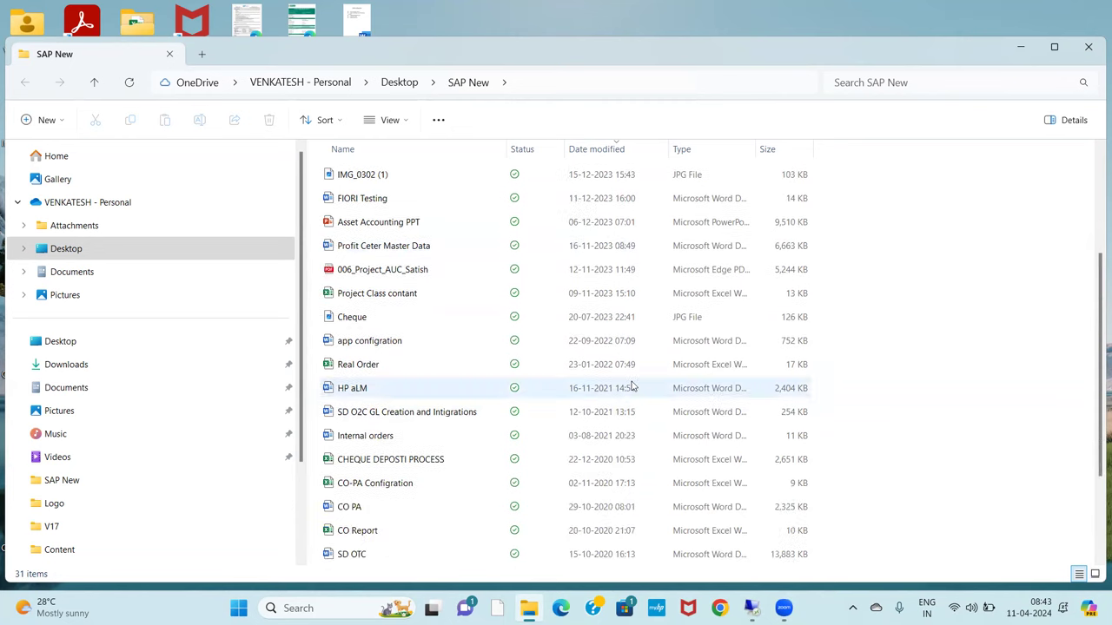
scroll("up", 3)
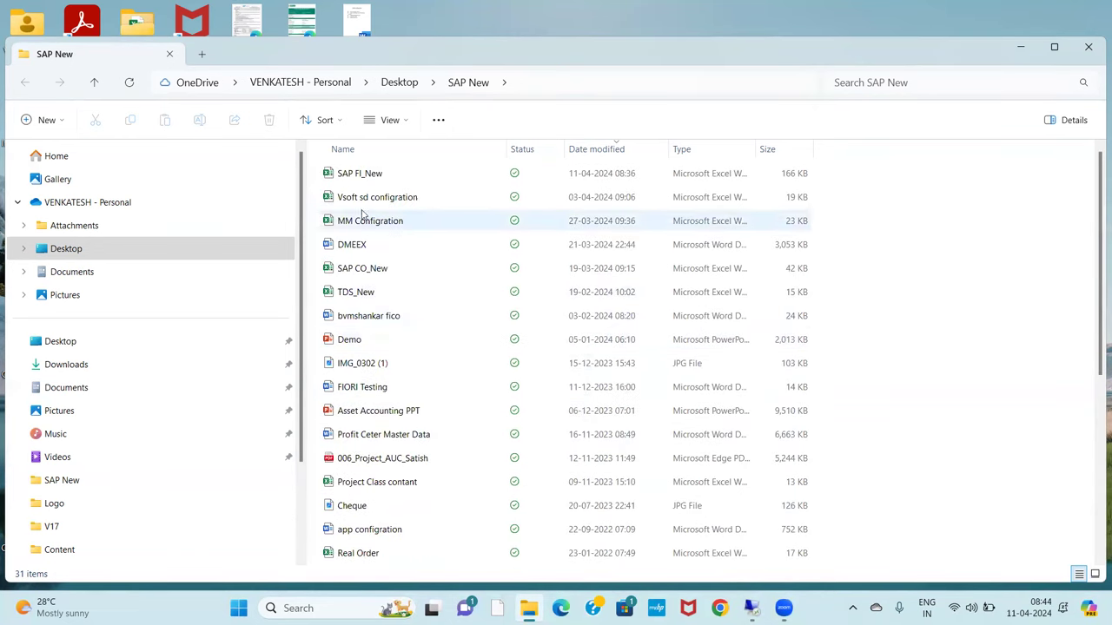
double_click(360, 173)
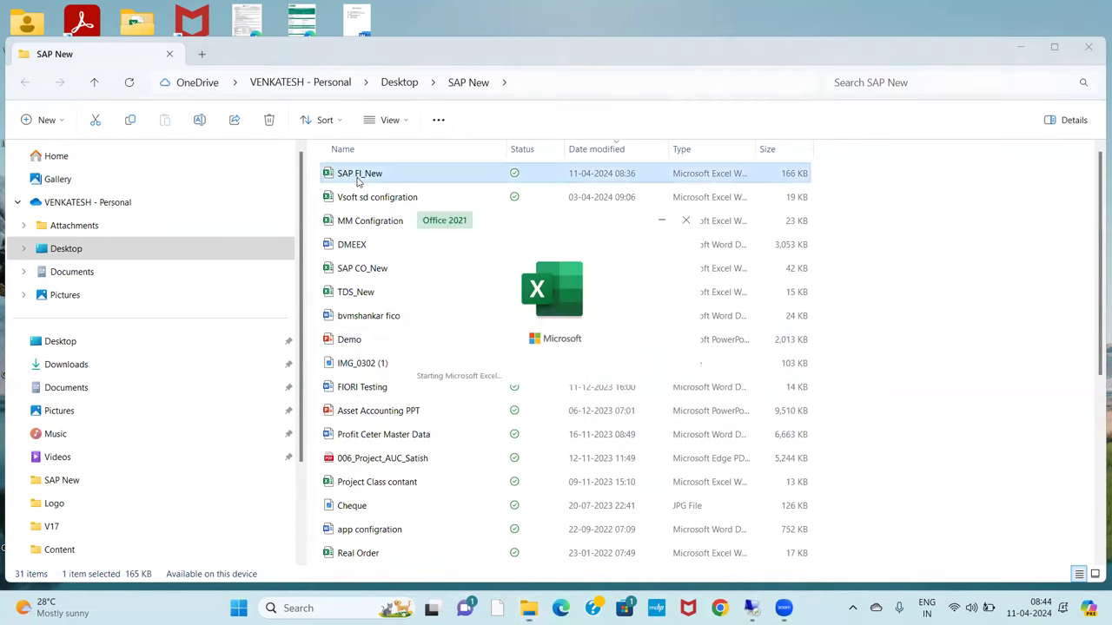
double_click(360, 174)
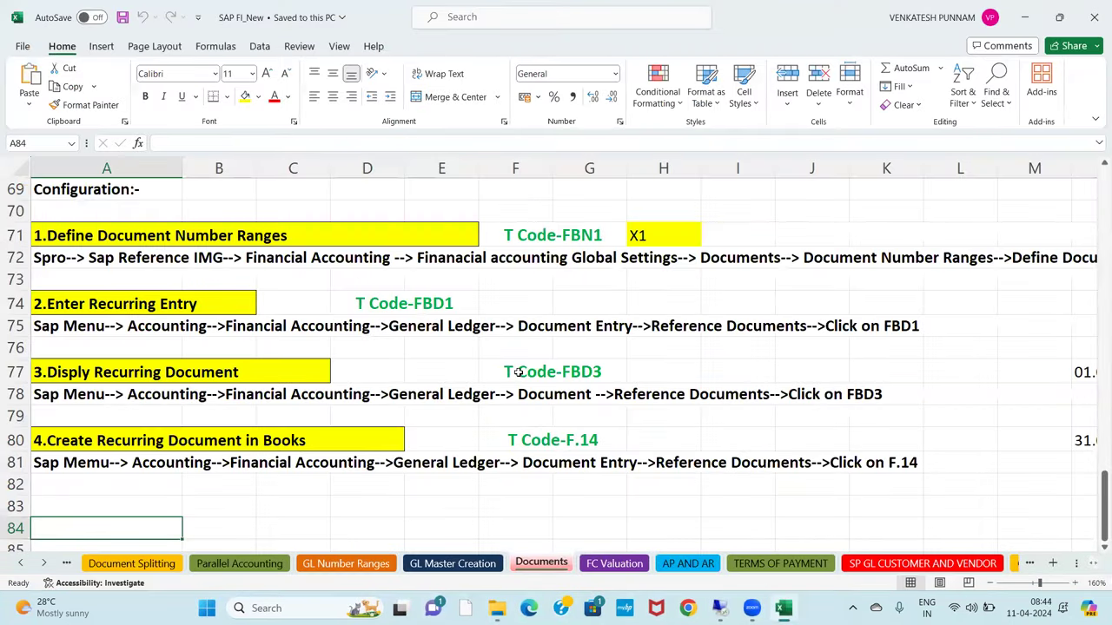
mouse_move(830, 284)
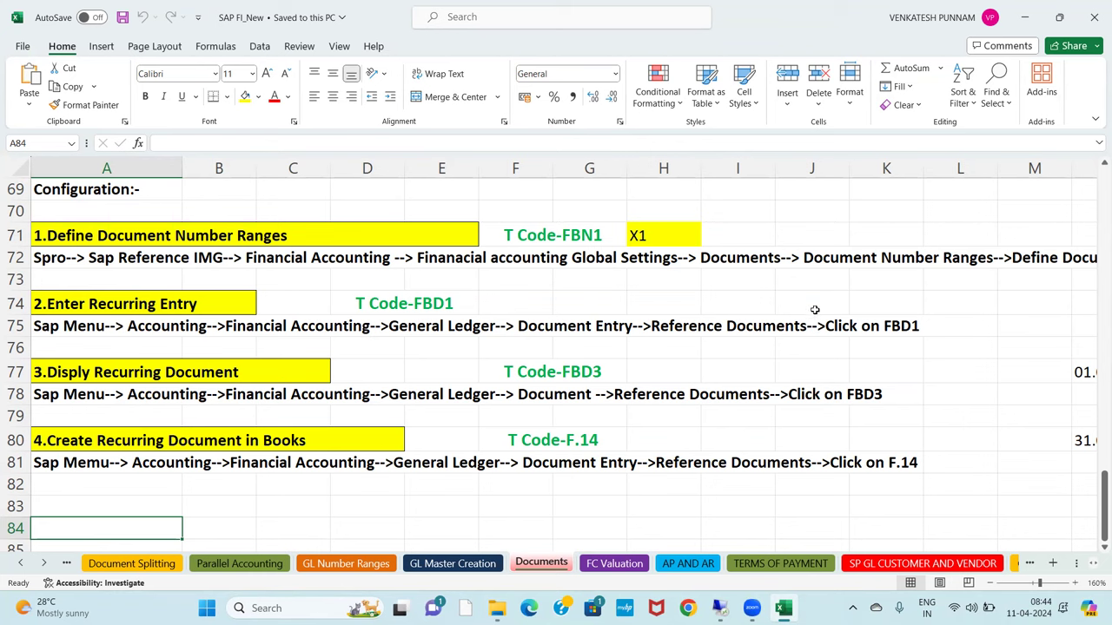
mouse_move(660, 490)
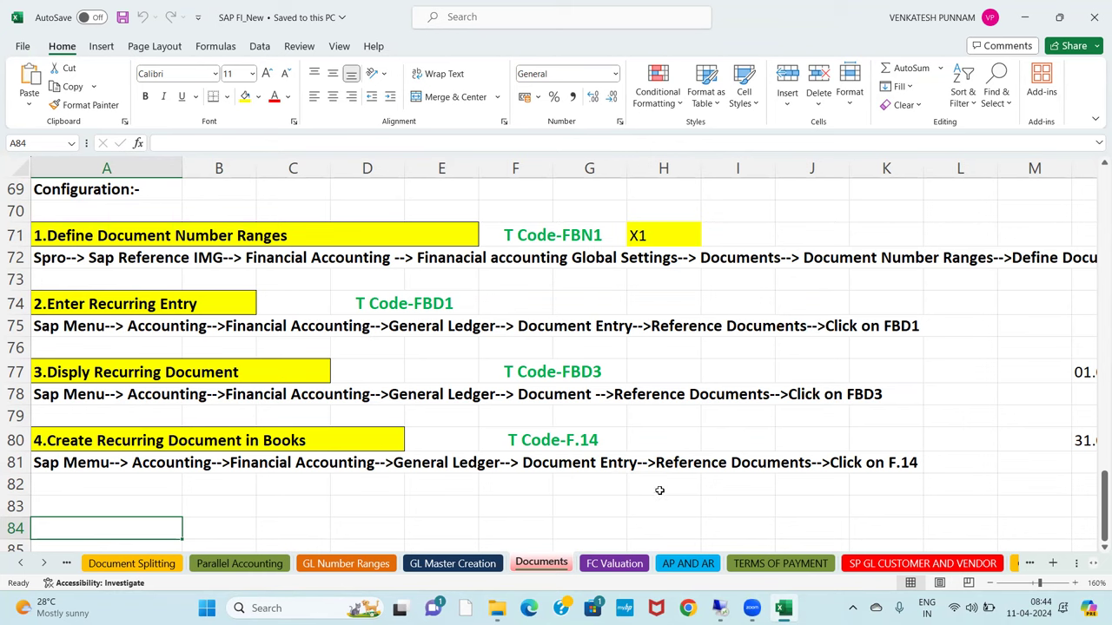
mouse_move(680, 427)
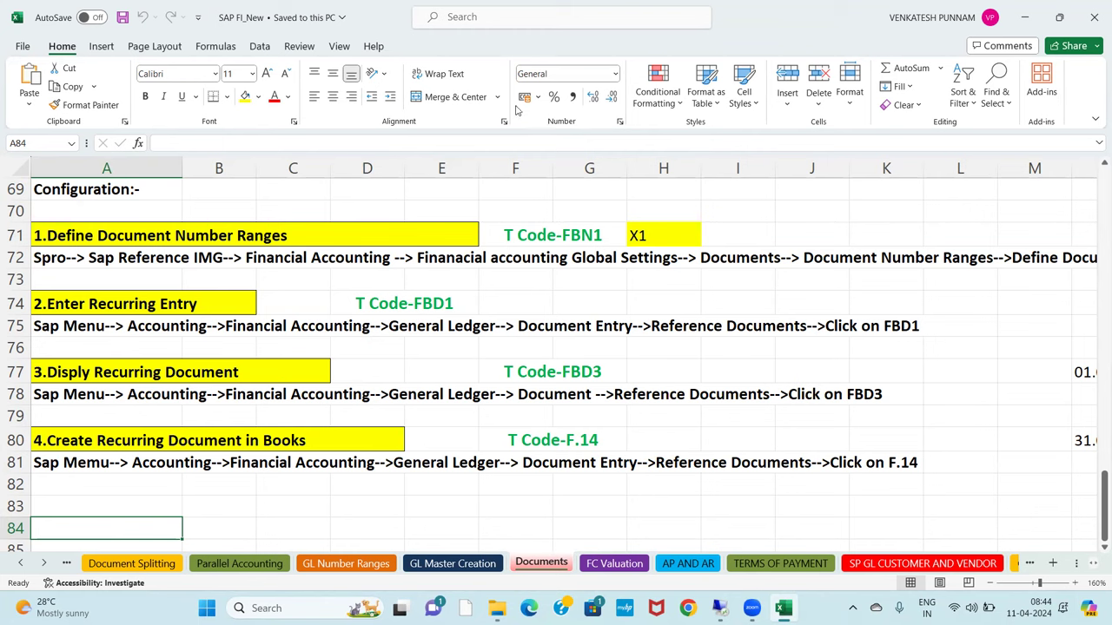
mouse_move(451, 532)
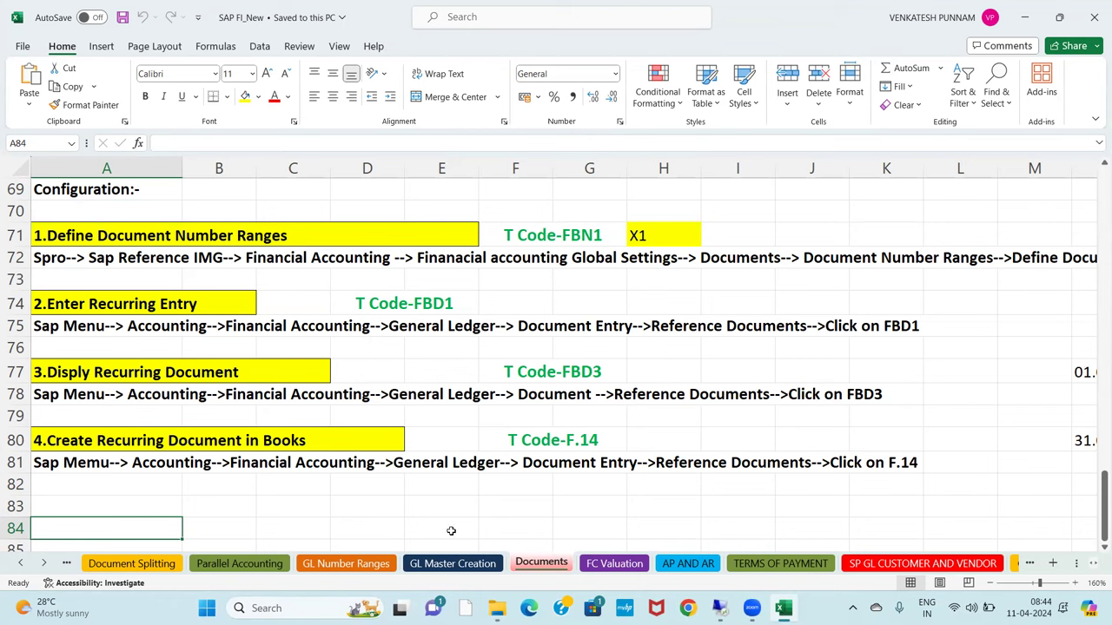
mouse_move(1095, 422)
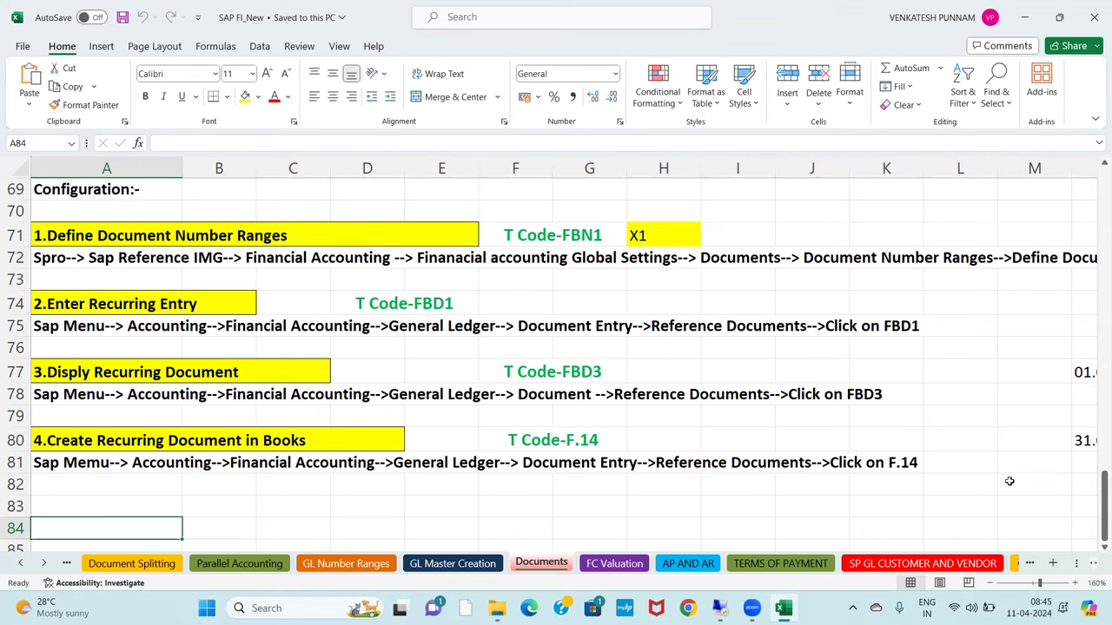
mouse_move(1095, 406)
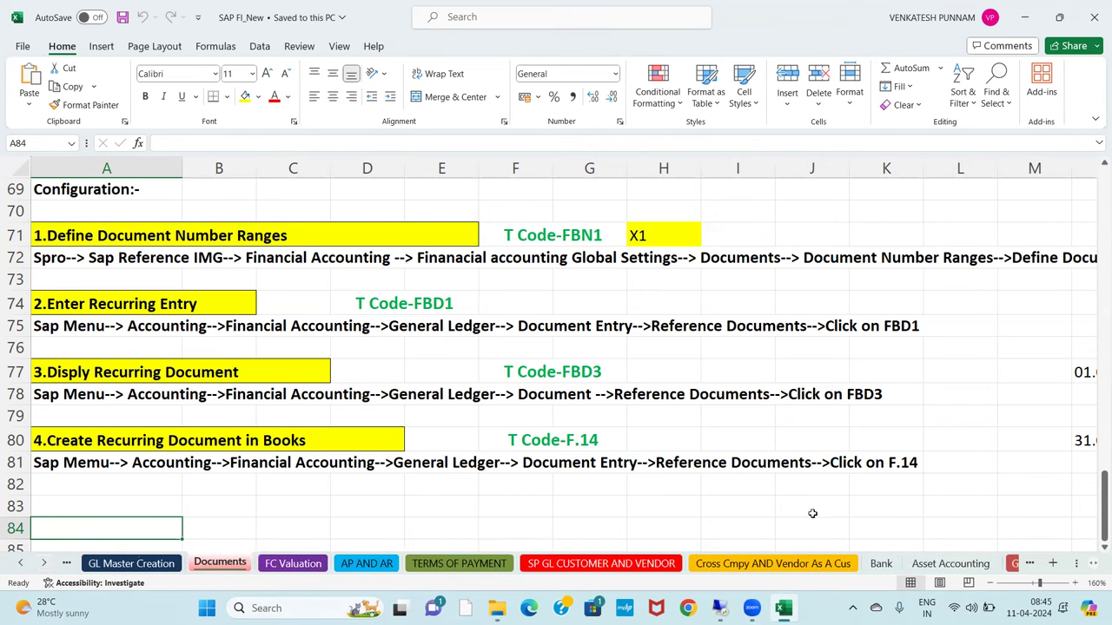
- Switch via Asset Accounting to the Cross Cmpy AND Vendor As A Cus sheet and scroll to its top Senario-01/02 entries
left_click(949, 563)
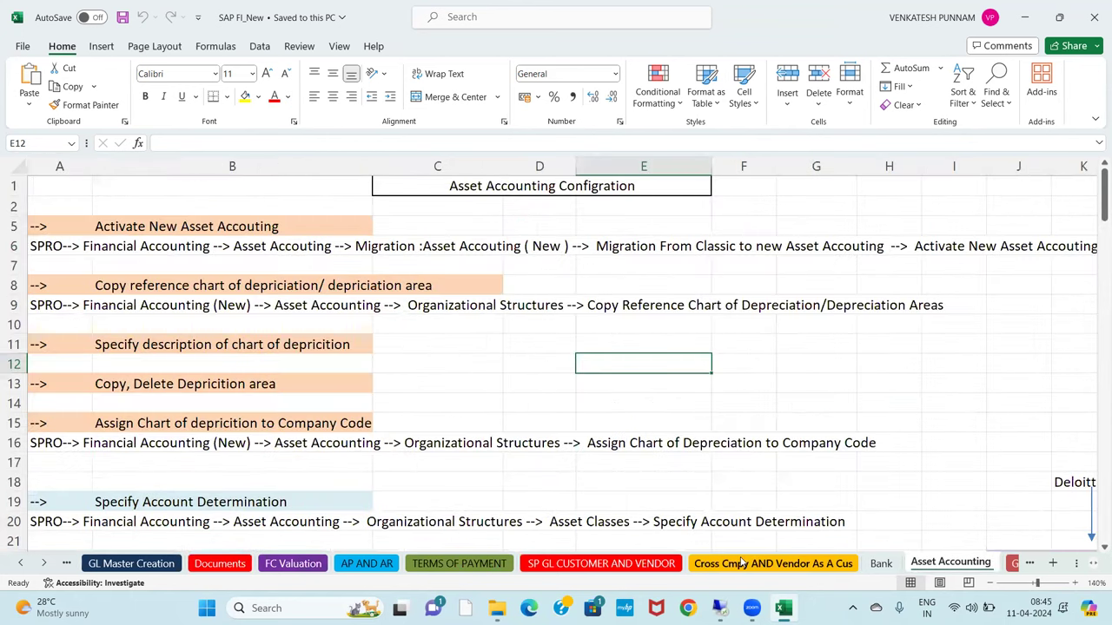
left_click(771, 563)
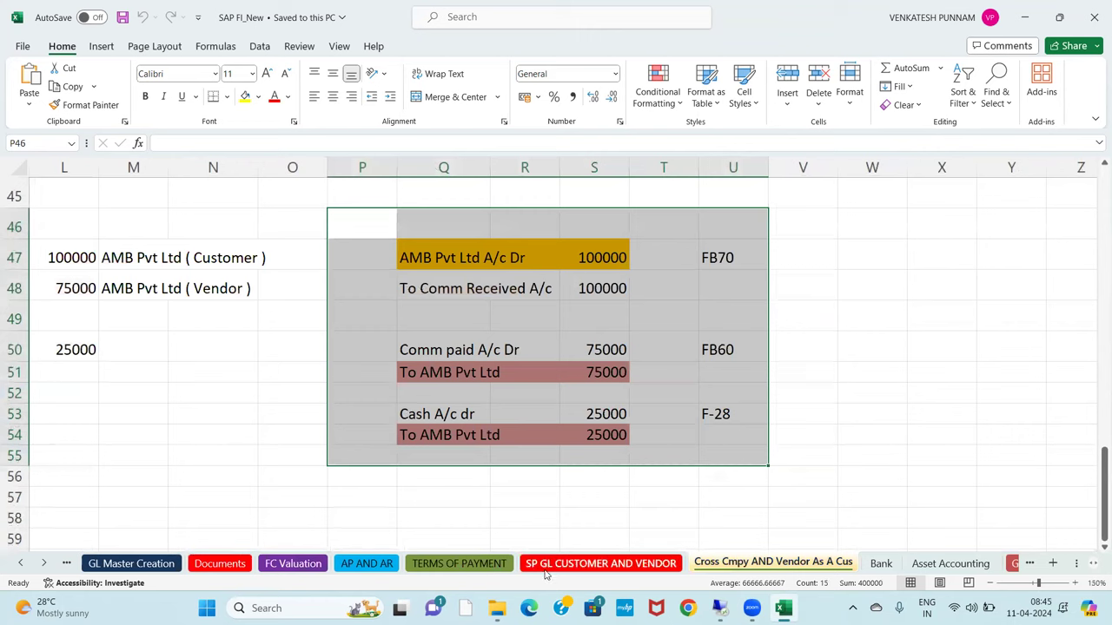
mouse_move(570, 497)
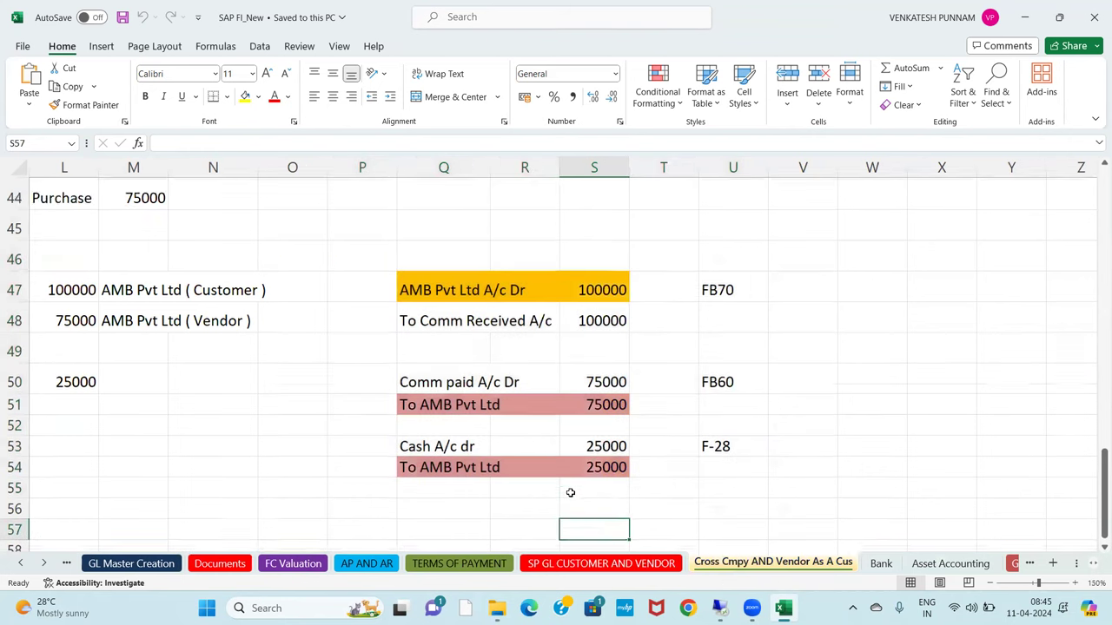
scroll("up", 3)
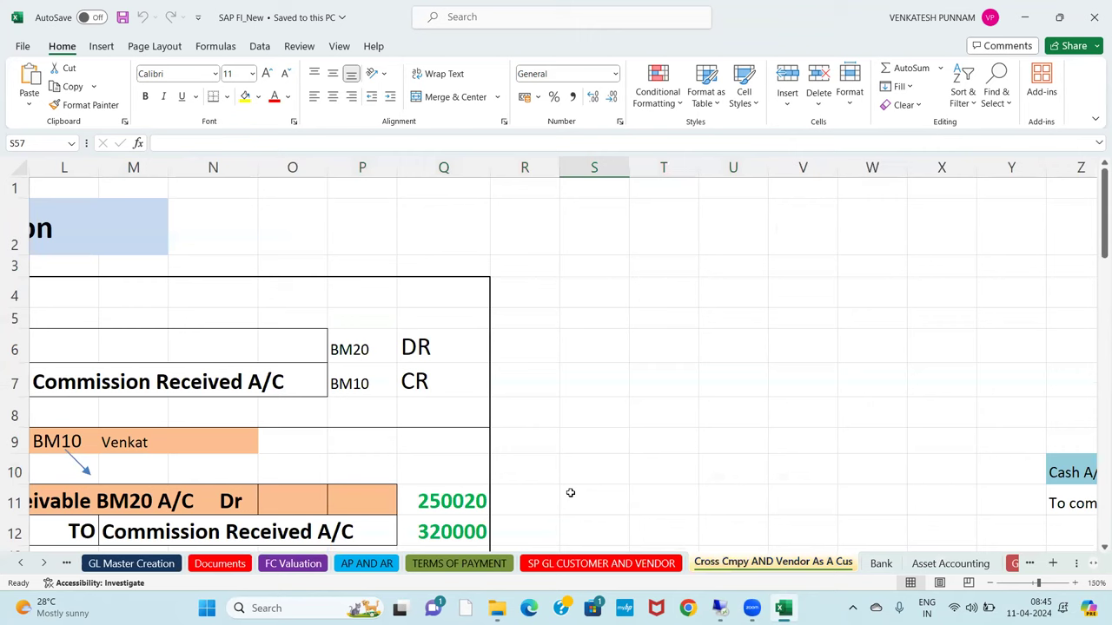
left_click(524, 188)
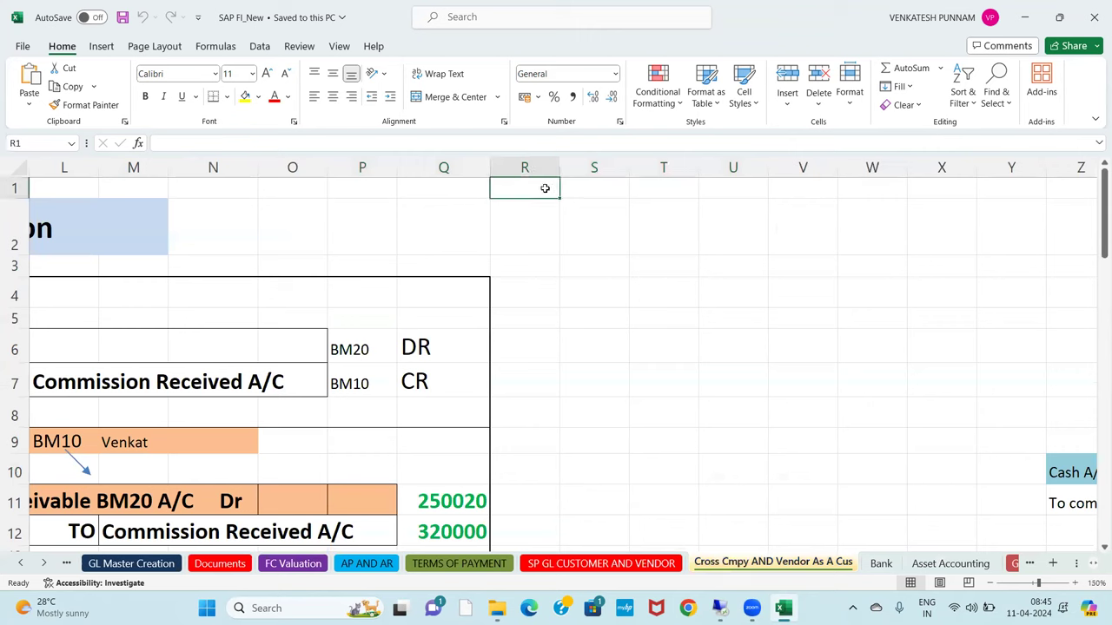
scroll("left", 3)
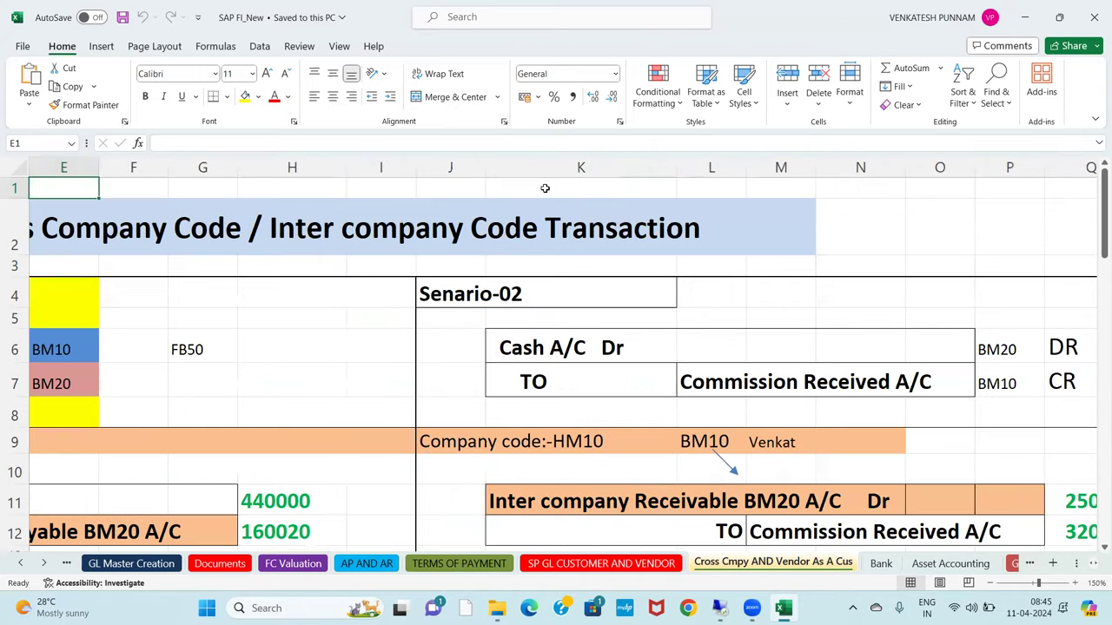
scroll("left", 3)
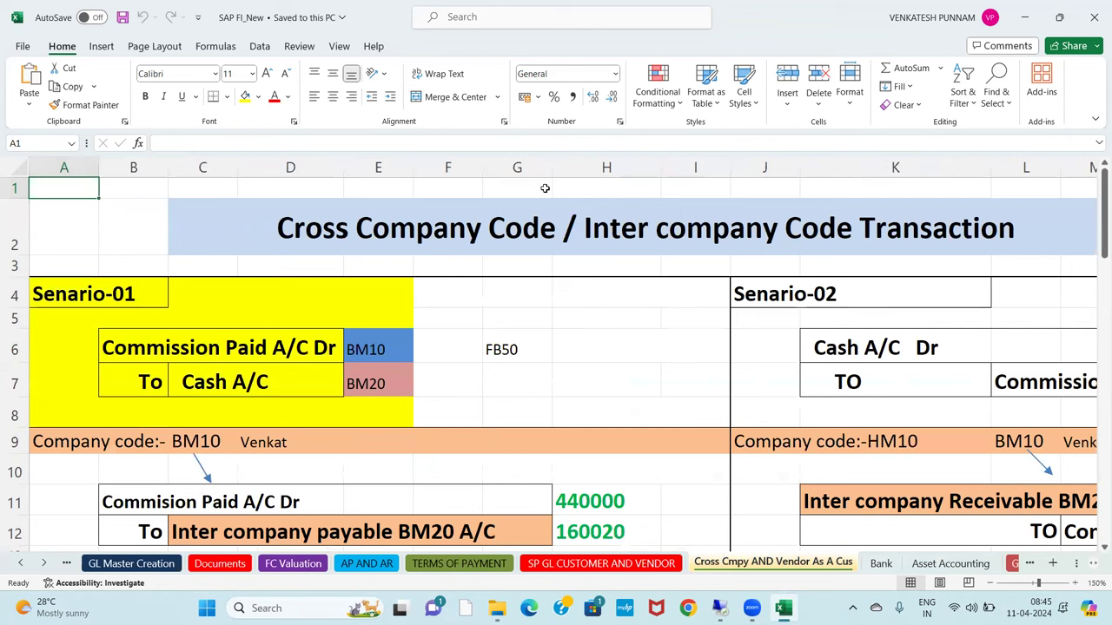
scroll("down", 3)
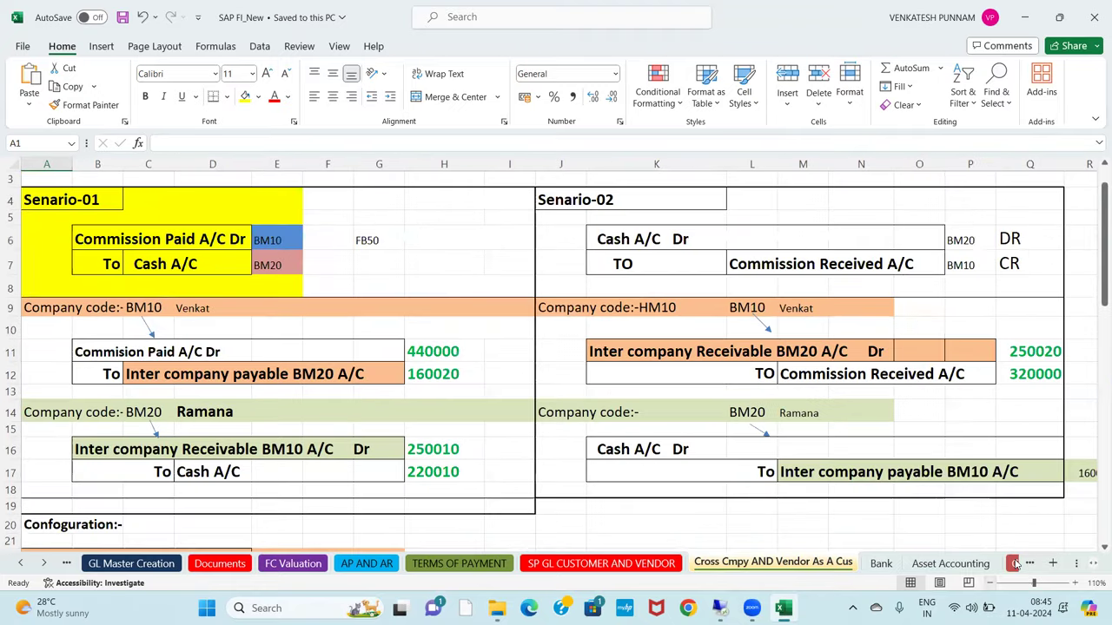
scroll("up", 3)
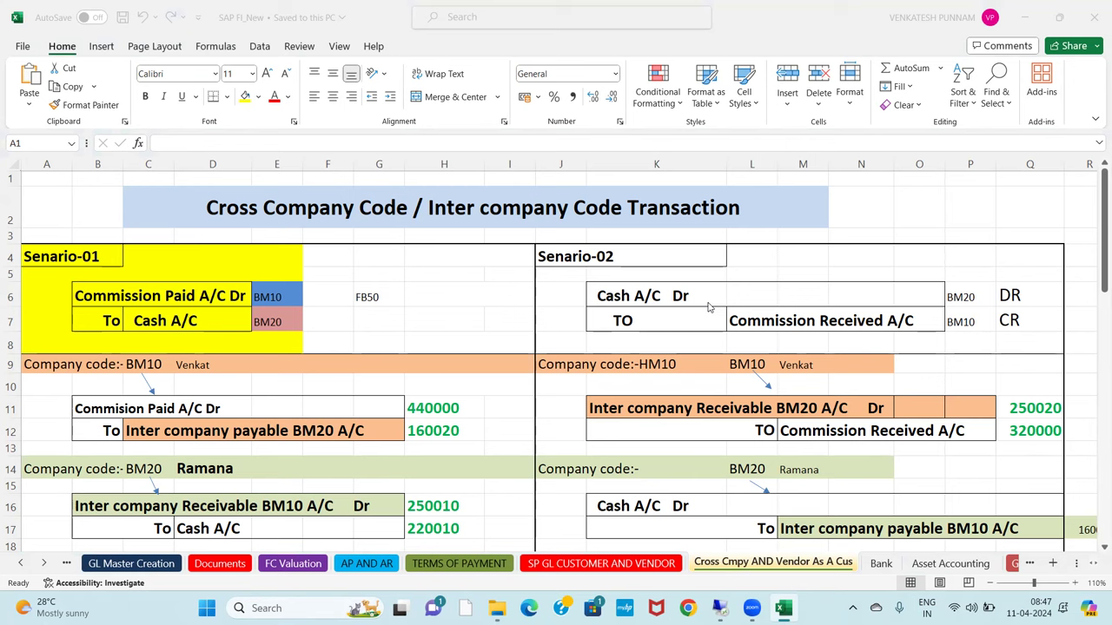
mouse_move(1080, 301)
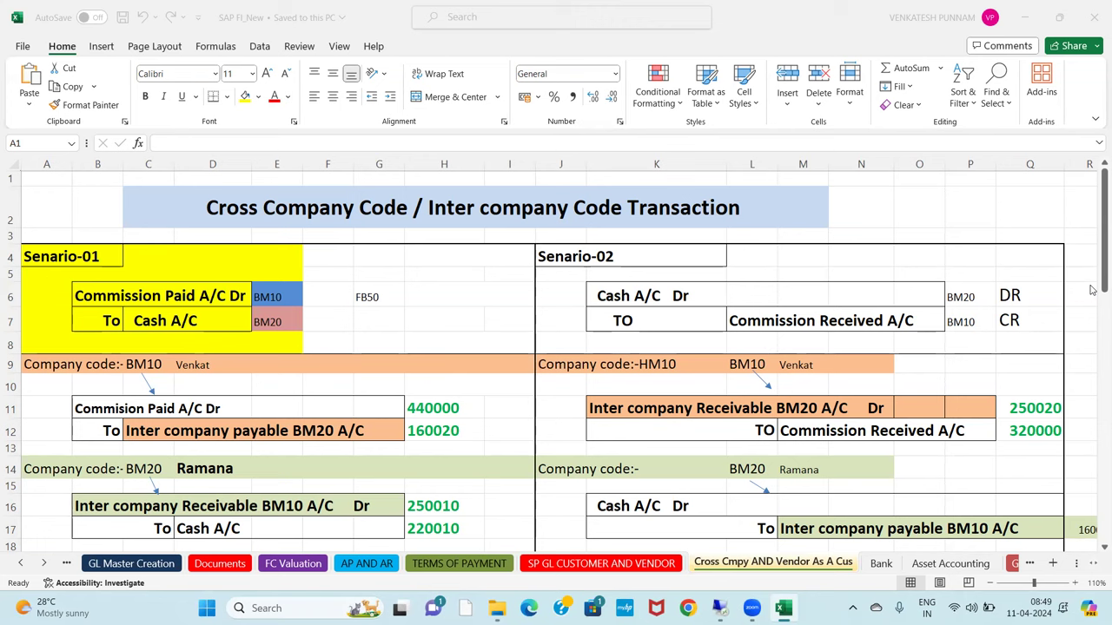
mouse_move(704, 275)
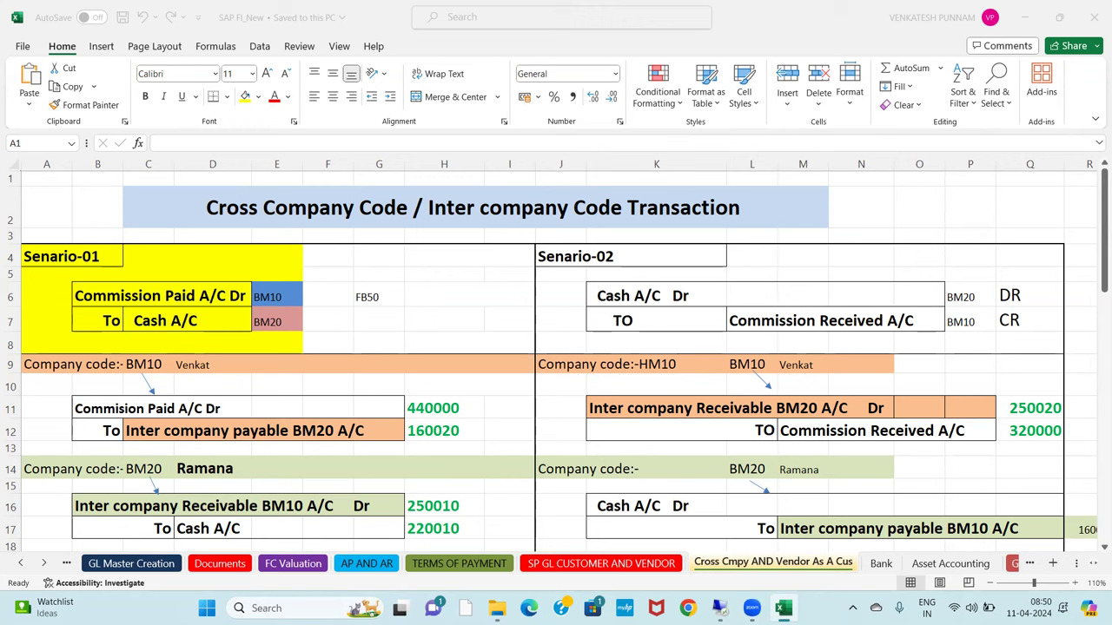
mouse_move(389, 379)
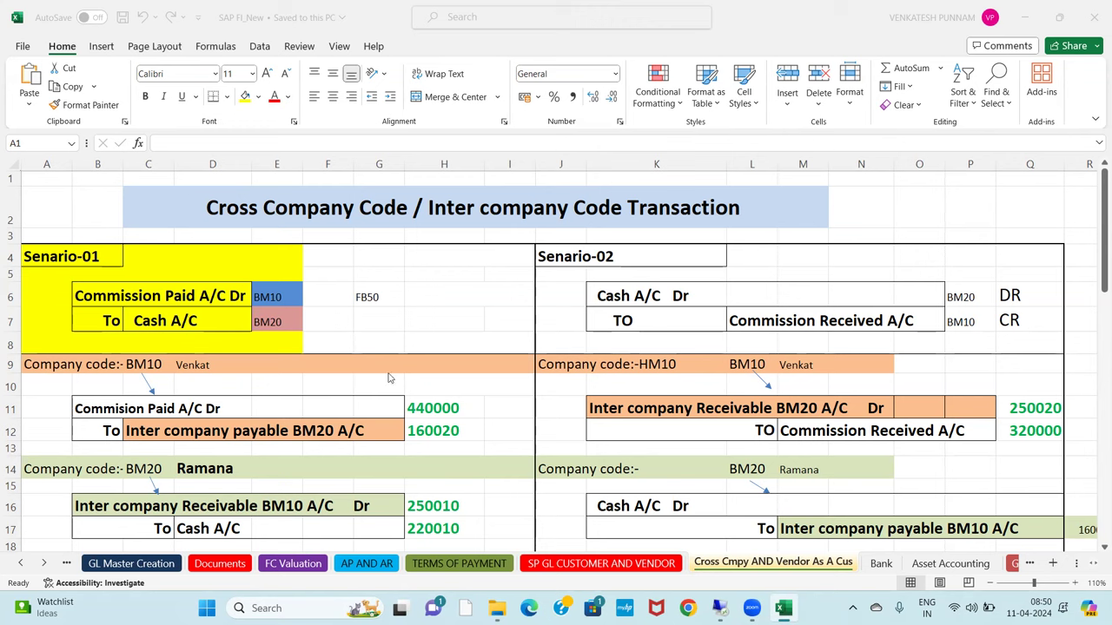
mouse_move(872, 359)
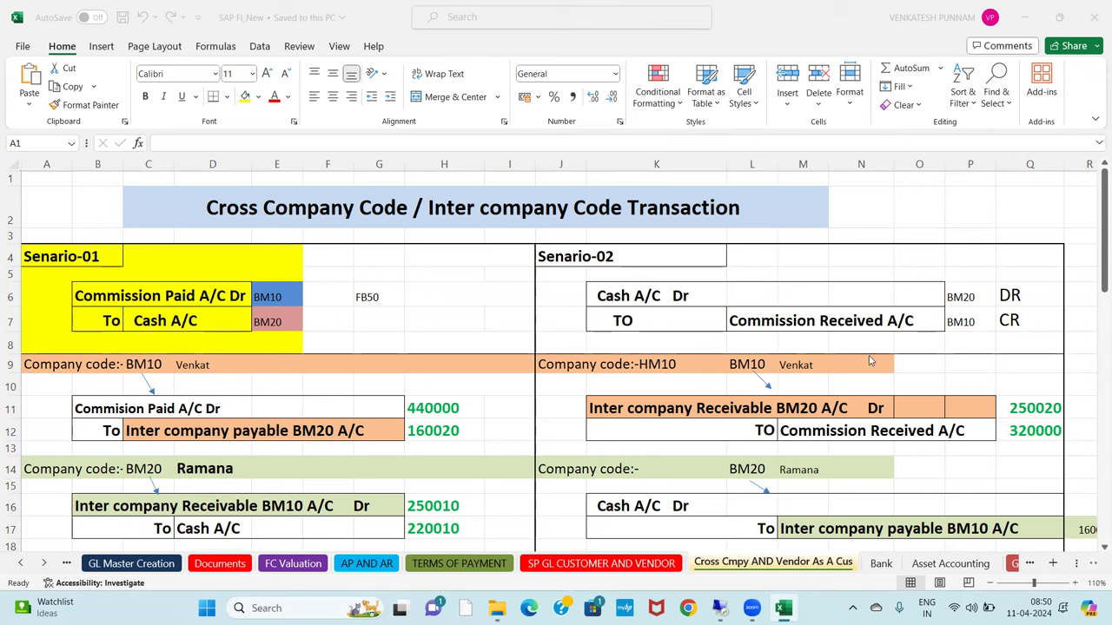
mouse_move(851, 407)
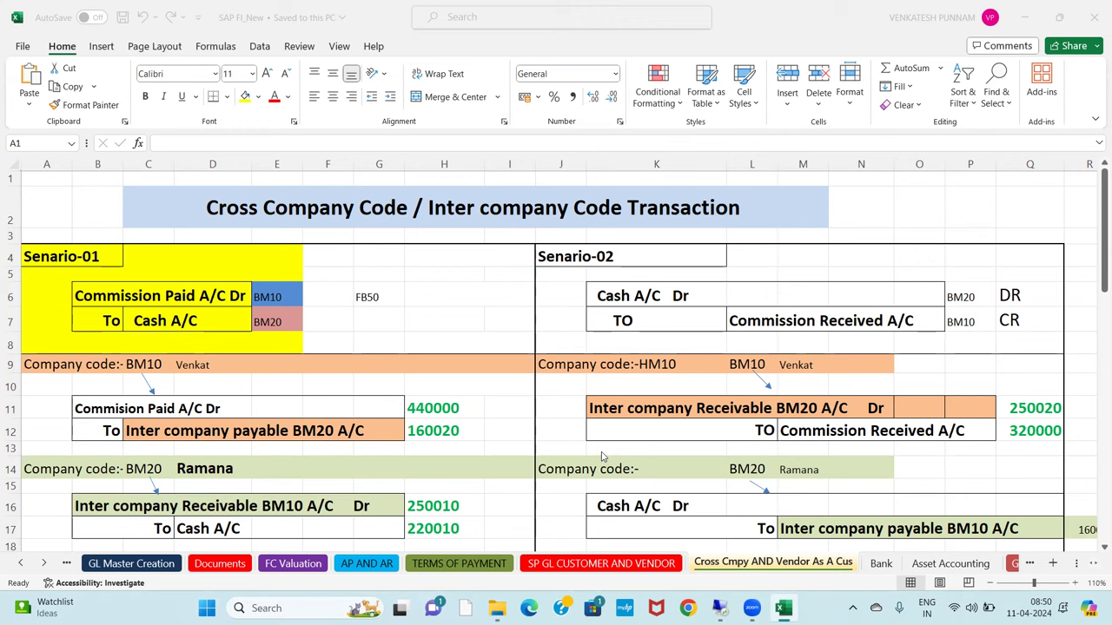
mouse_move(721, 510)
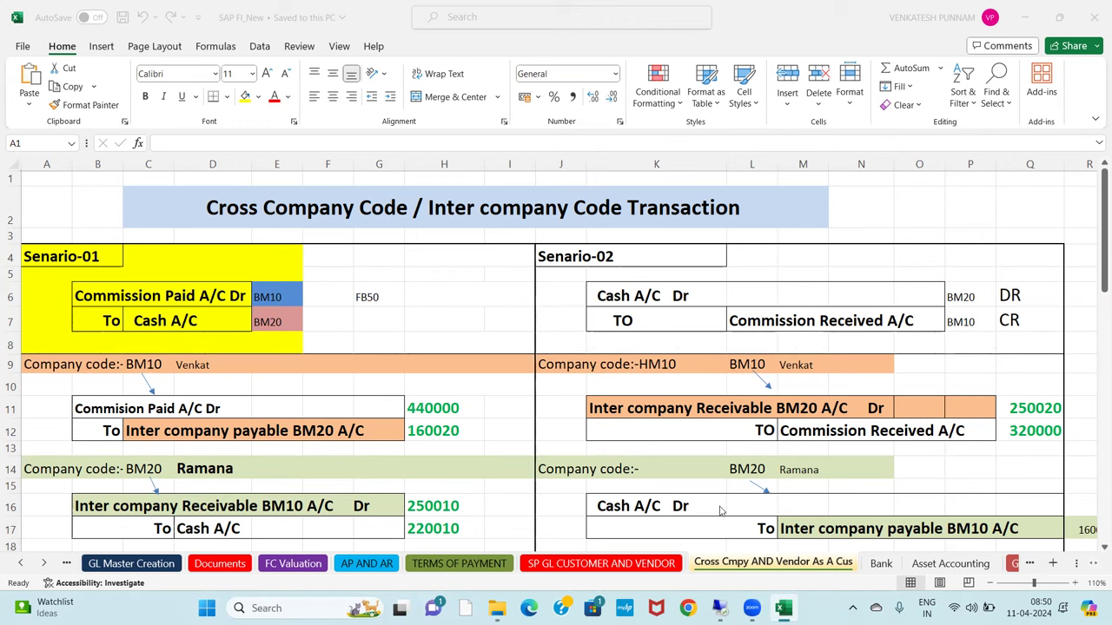
mouse_move(704, 509)
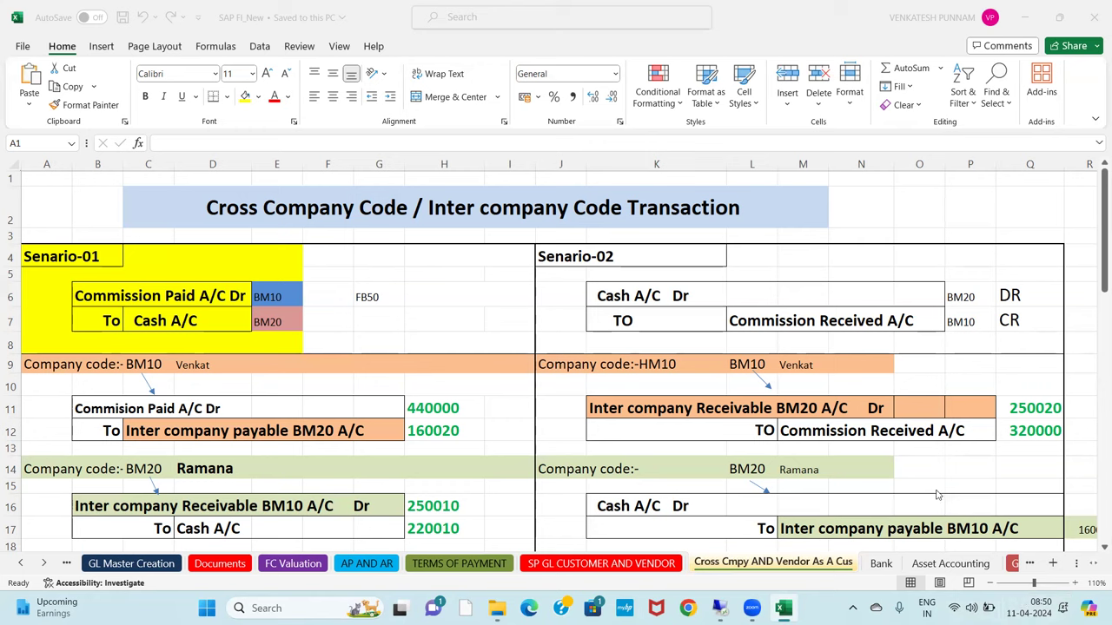
mouse_move(353, 478)
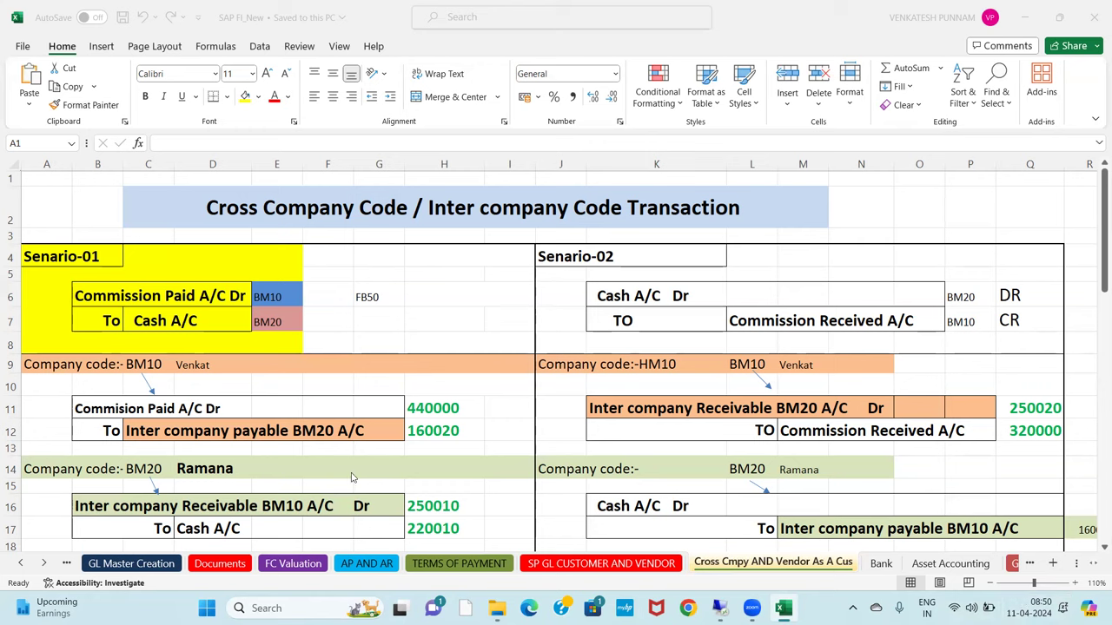